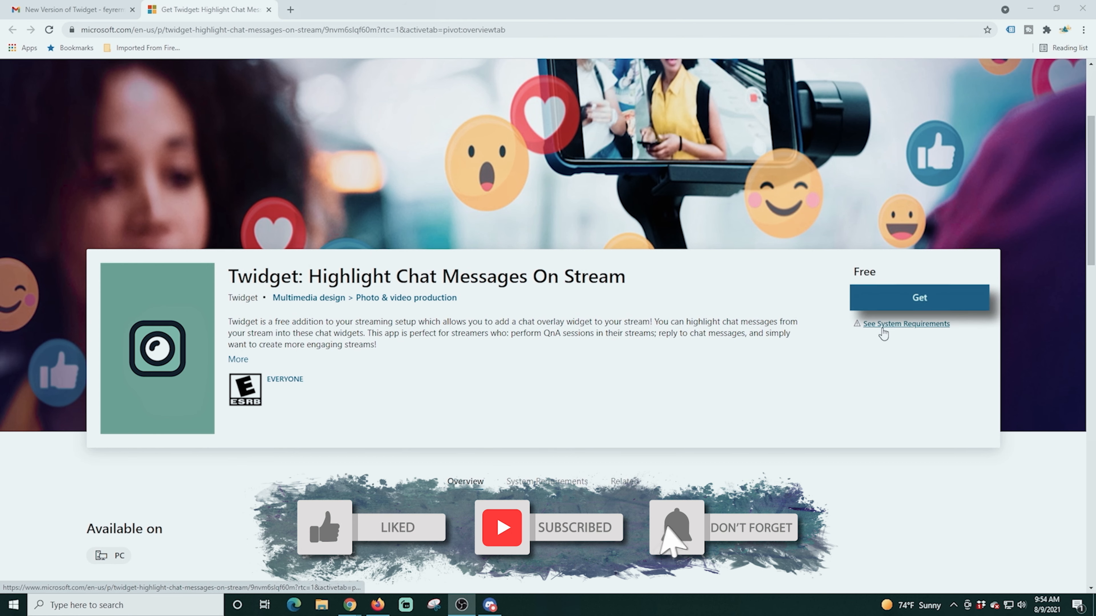
# Step: Get Twidget from the Store web page and hand the listing off to the Microsoft Store app
pyautogui.click(918, 296)
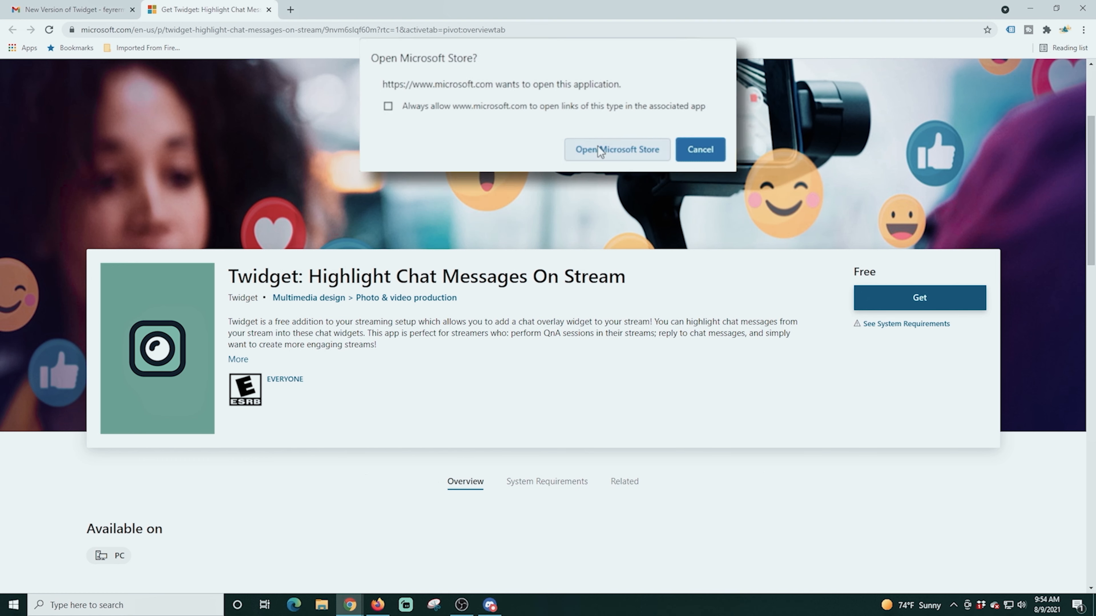
pyautogui.click(616, 149)
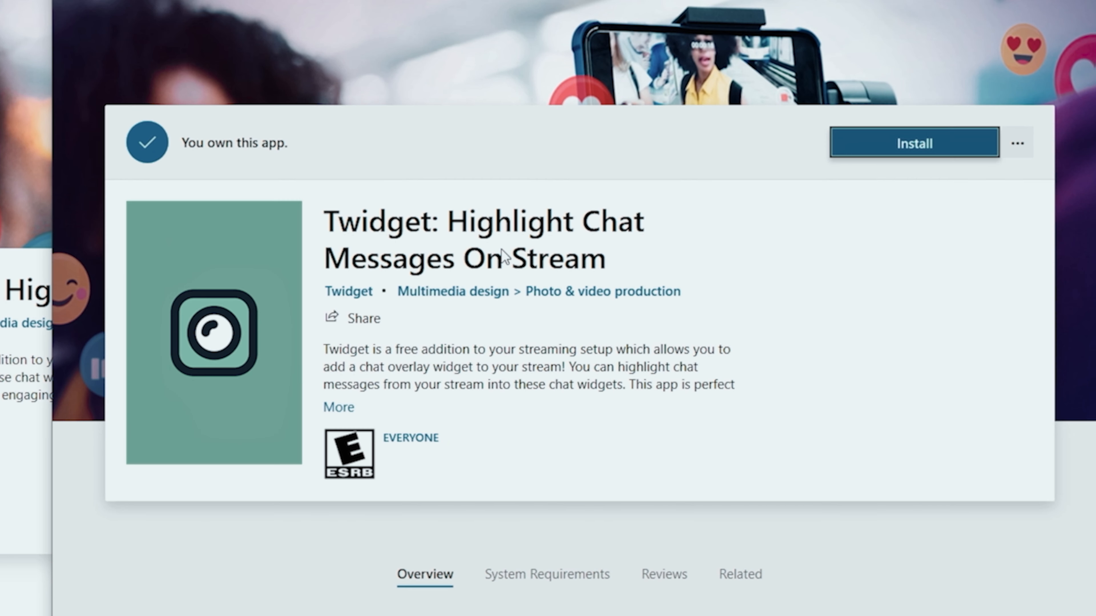
# Step: Install Twidget from its Store listing and launch it once installed
pyautogui.click(913, 142)
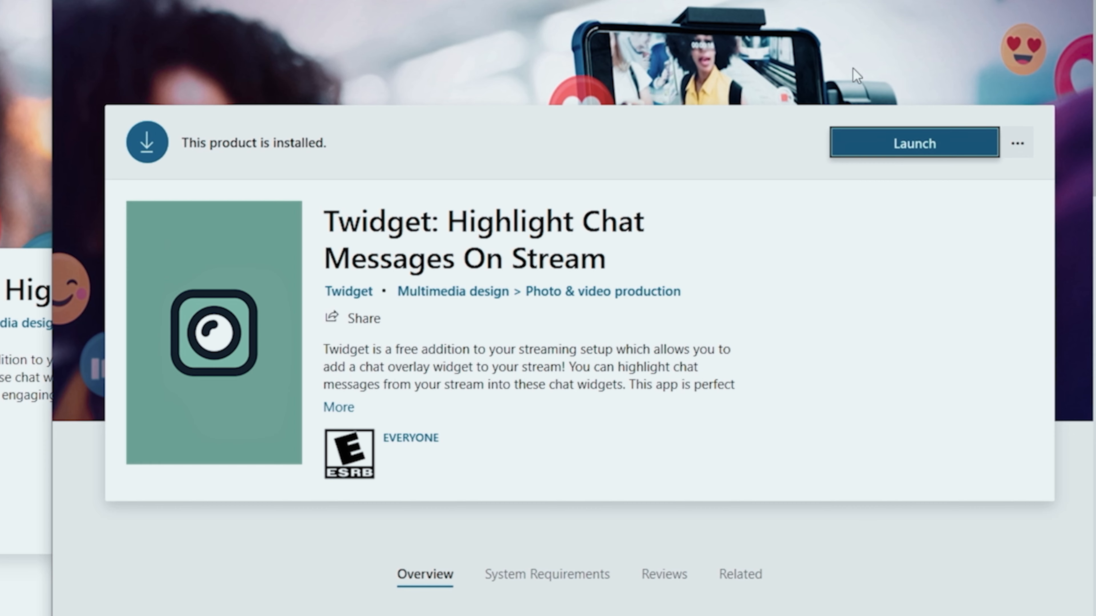
pyautogui.click(913, 143)
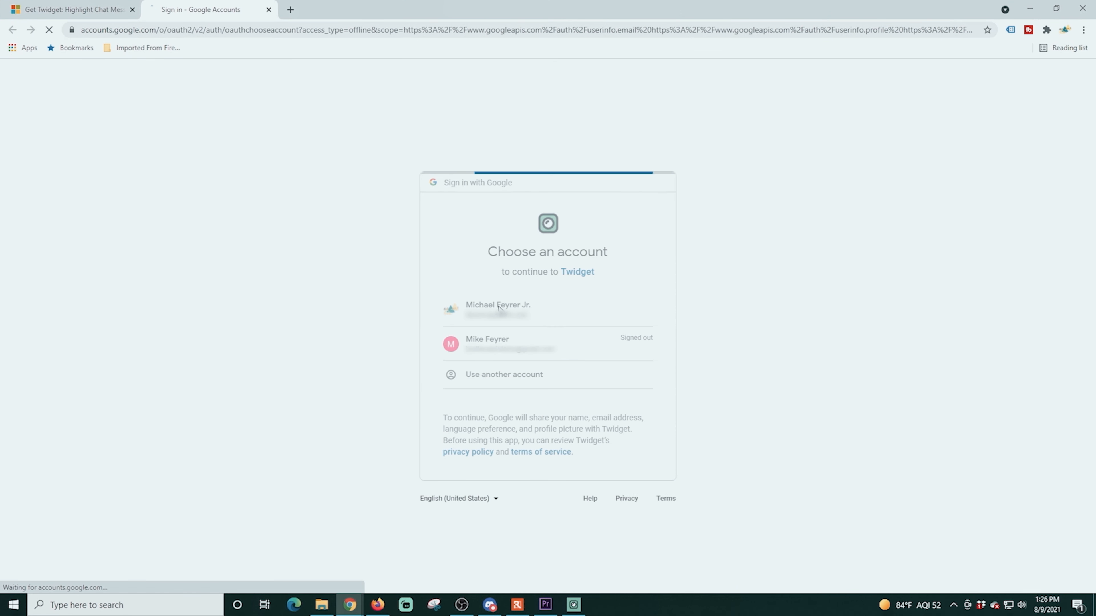
# Step: Sign in with the Google account, granting Twidget permission to view the YouTube account
pyautogui.click(498, 309)
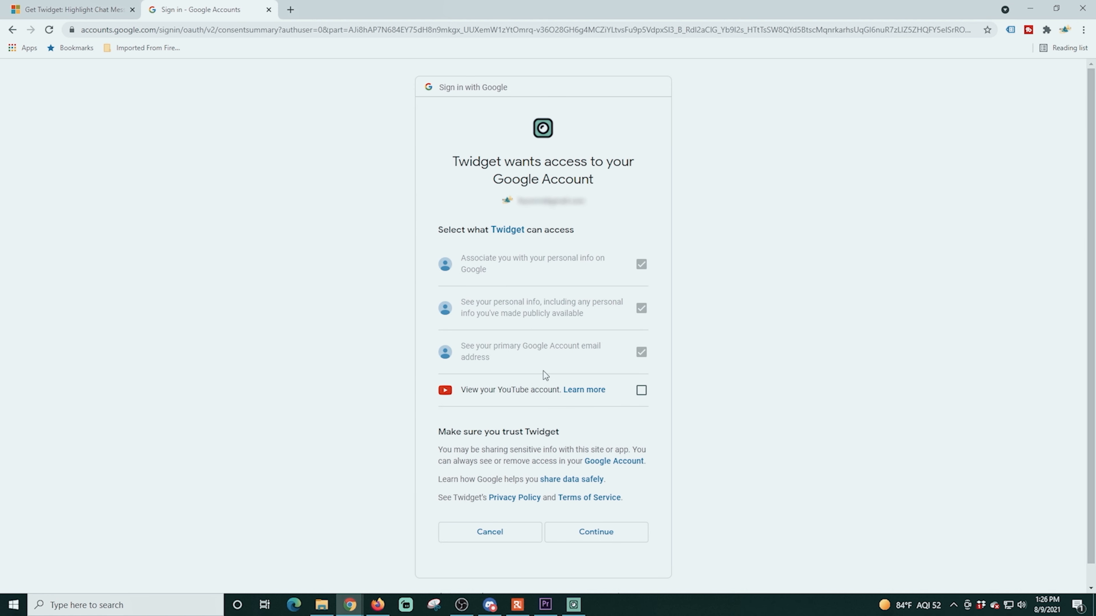
pyautogui.scroll(-3)
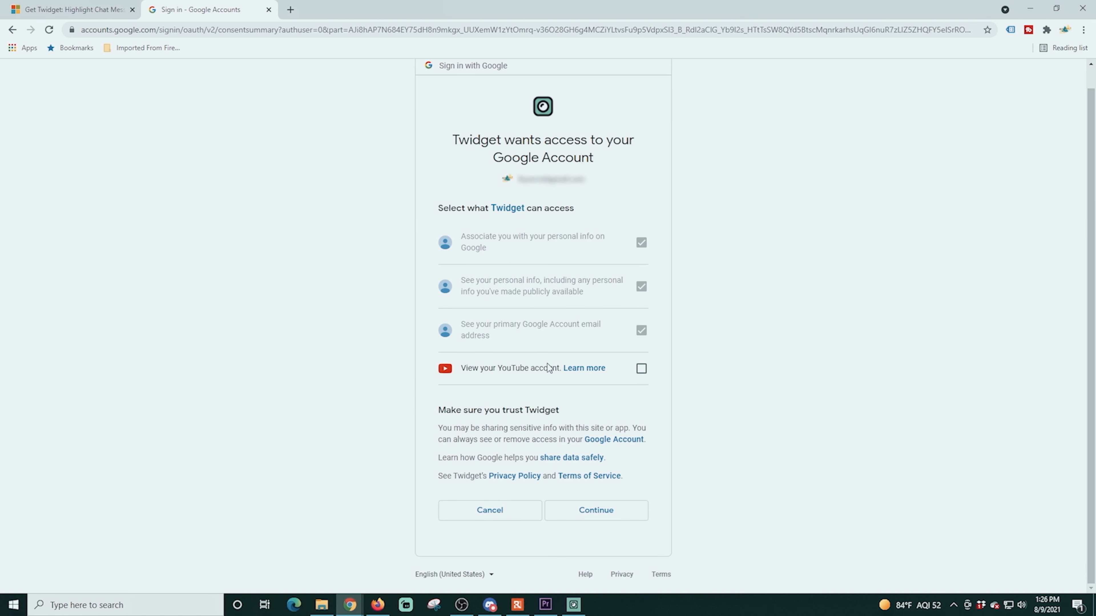
pyautogui.click(641, 368)
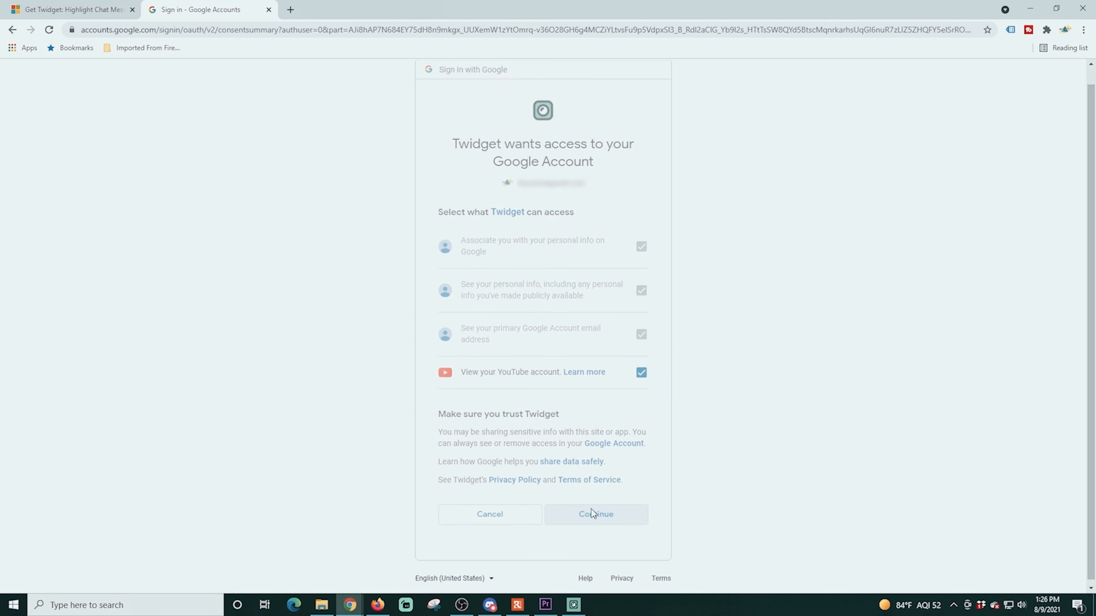
pyautogui.click(595, 513)
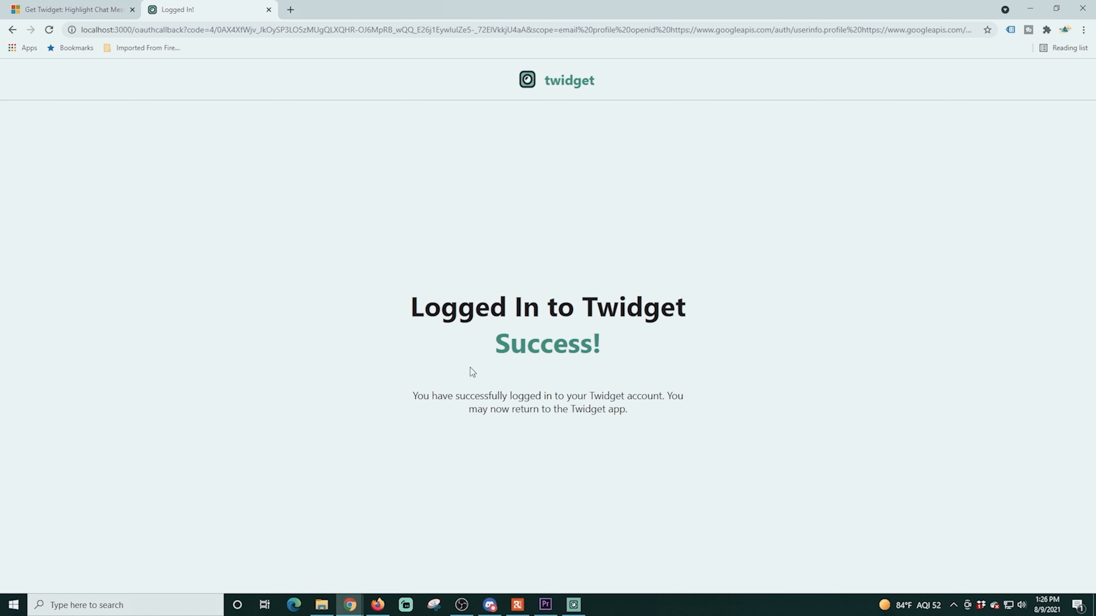
pyautogui.moveTo(778, 290)
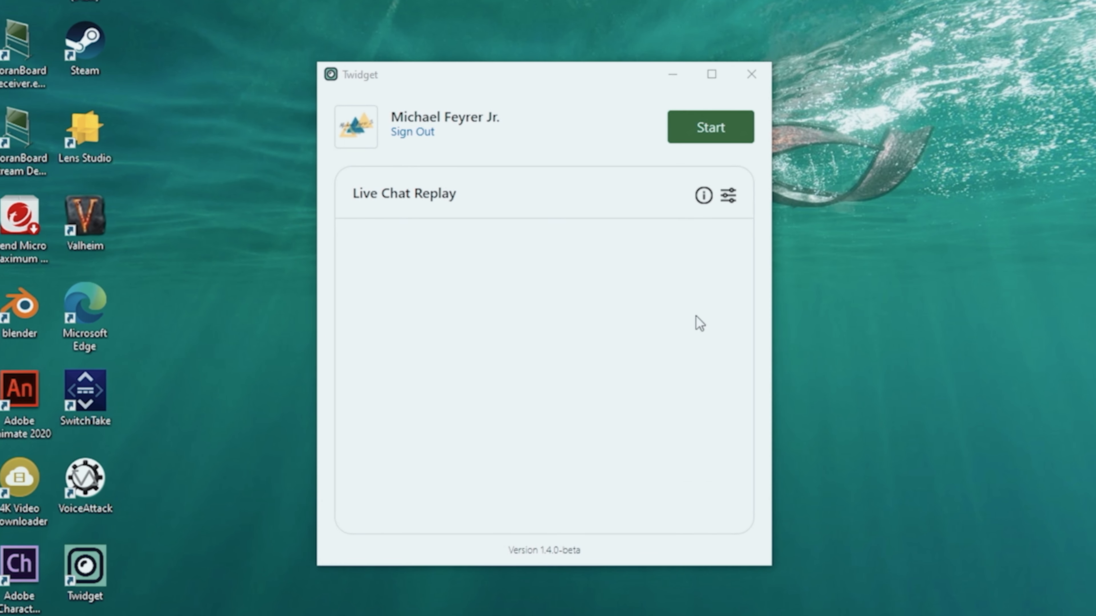
# Step: Start a Twidget stream connection and choose Connect to Facebook
pyautogui.click(709, 127)
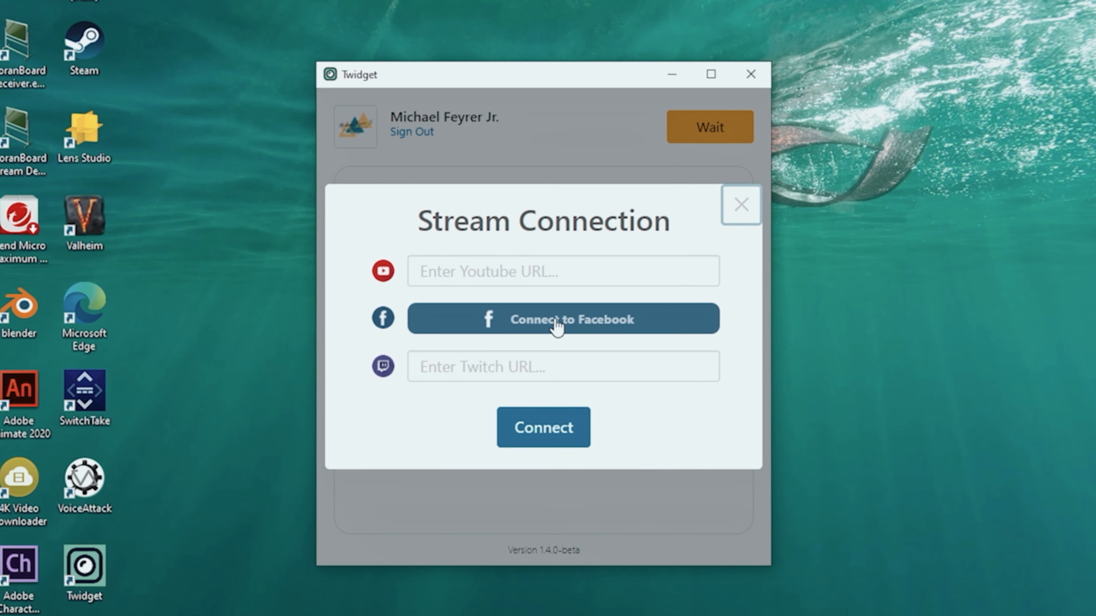
pyautogui.click(563, 319)
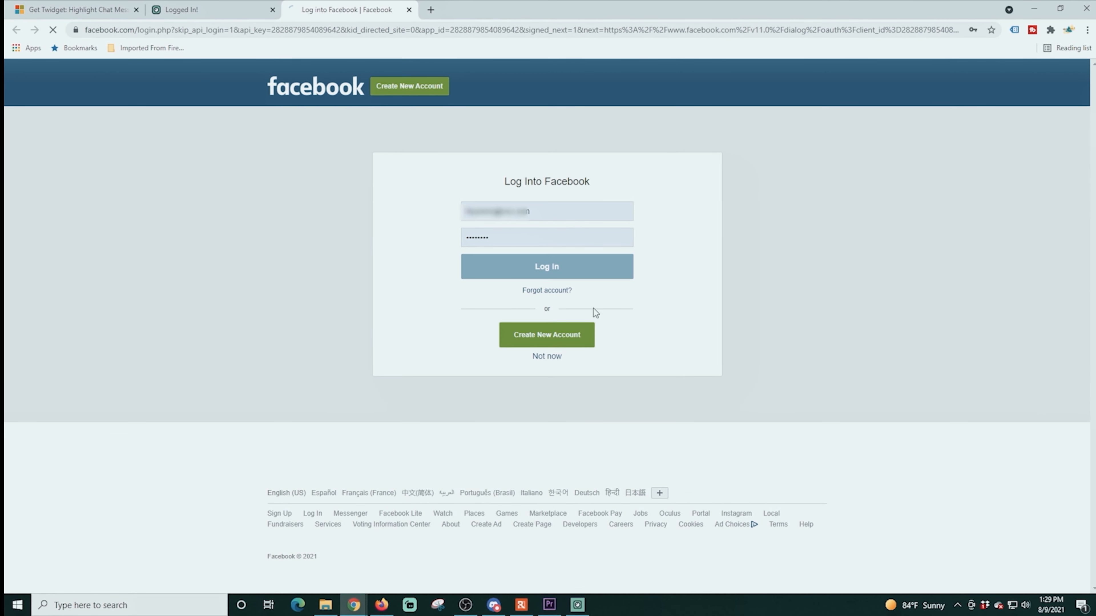
# Step: Log in to Facebook and authorize Twidget to access the account's name, picture and videos
pyautogui.click(546, 266)
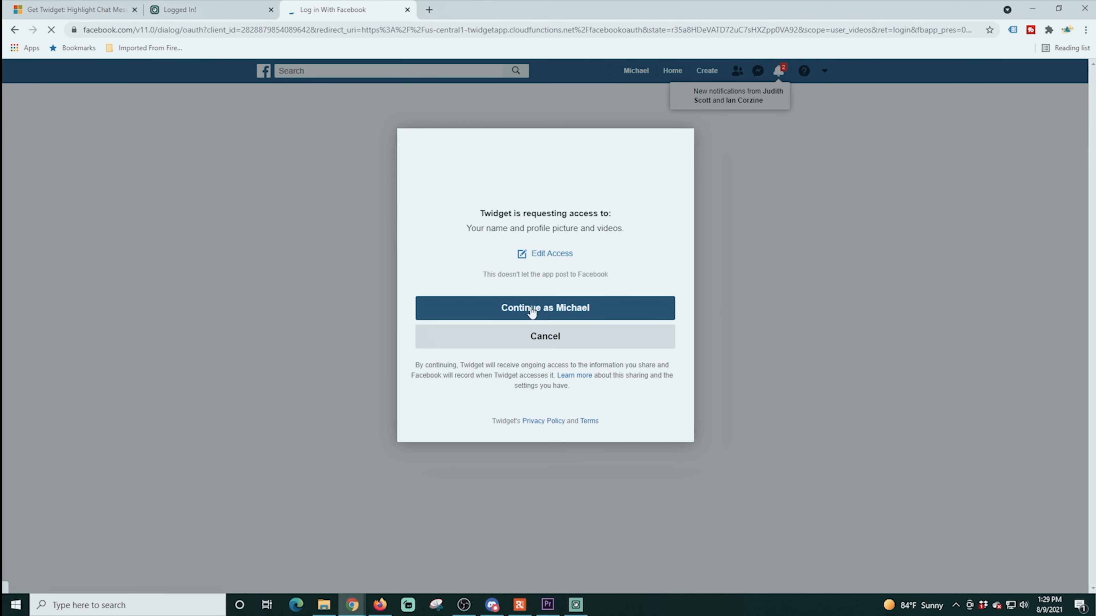
pyautogui.click(545, 308)
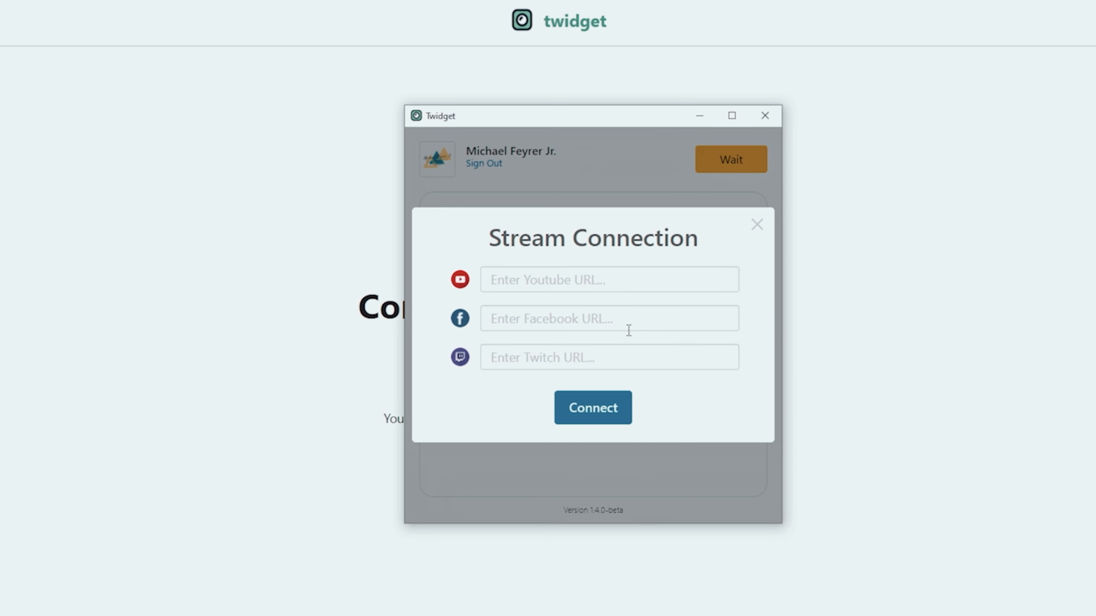
# Step: Close the Stream Connection dialog and expand the OBS Setup help topic
pyautogui.click(756, 225)
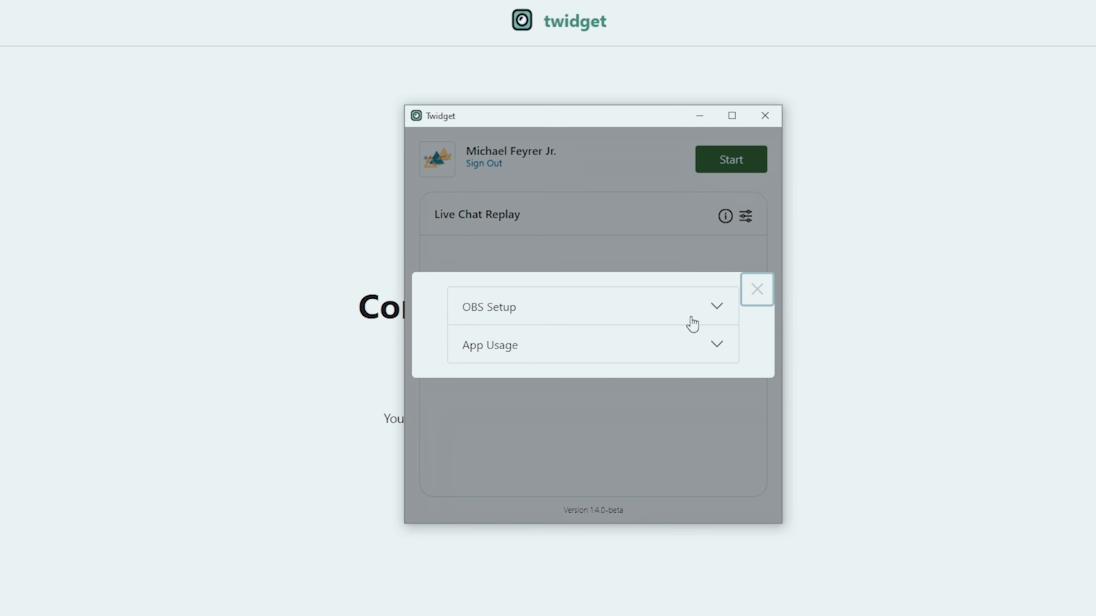
pyautogui.click(591, 306)
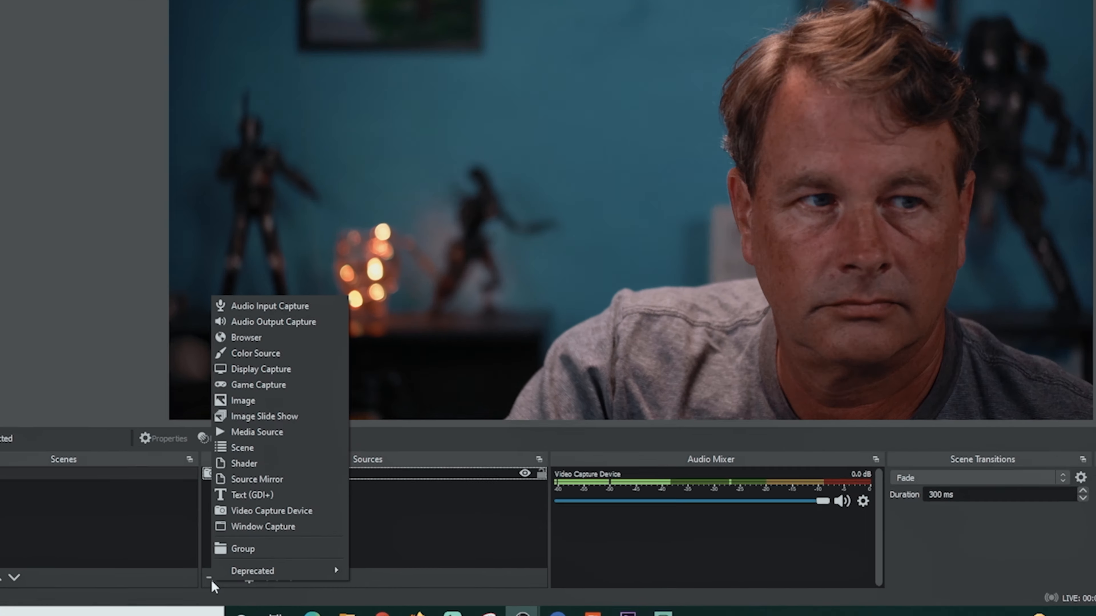
# Step: Create a new Browser source named Chat
pyautogui.click(246, 337)
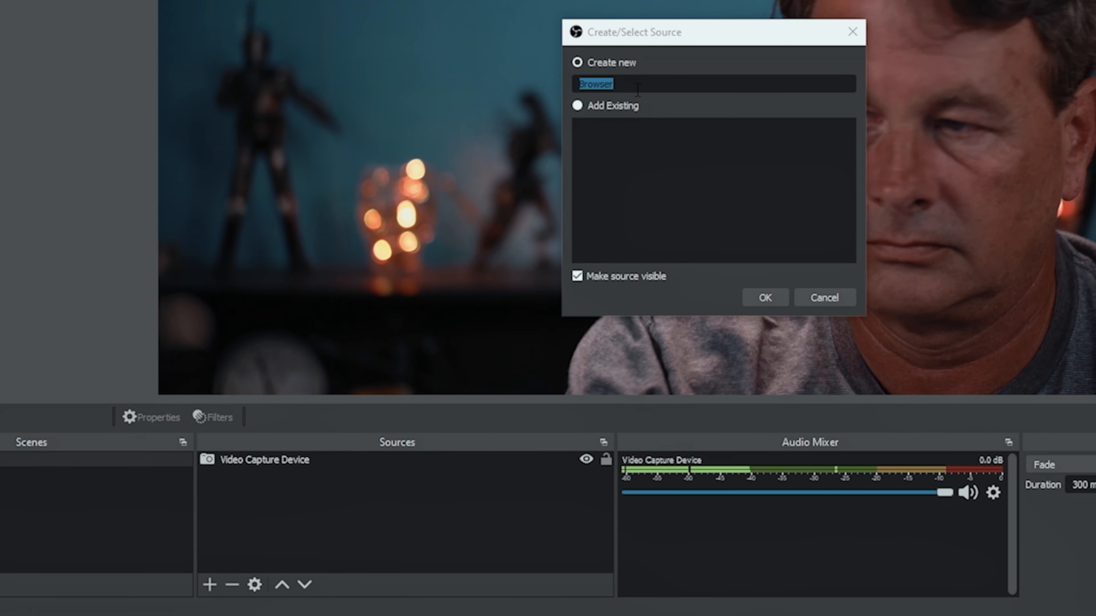
pyautogui.write('Chat')
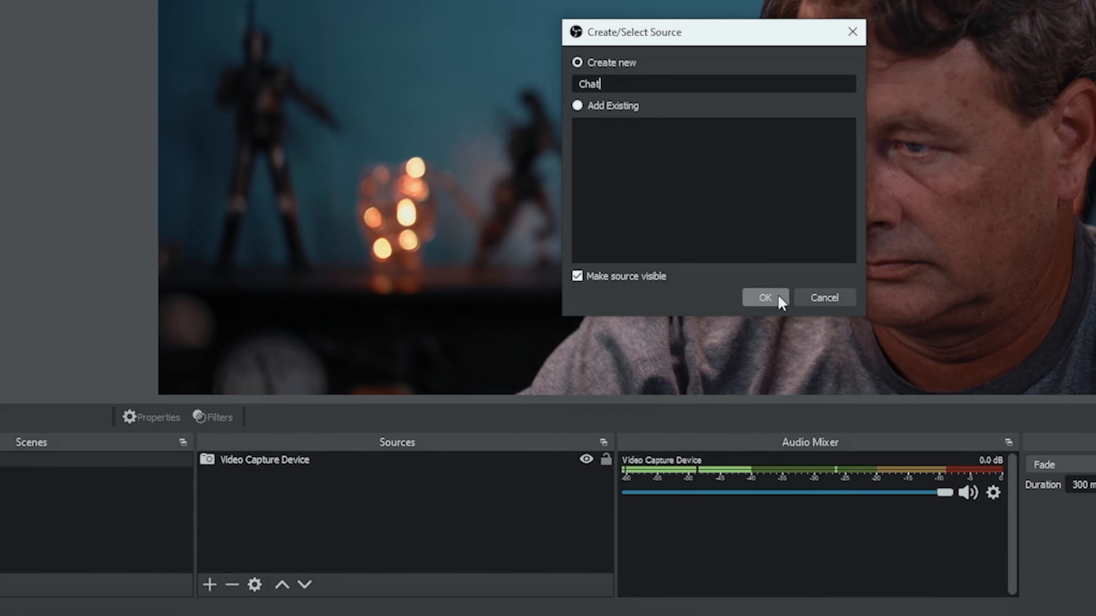
pyautogui.click(765, 297)
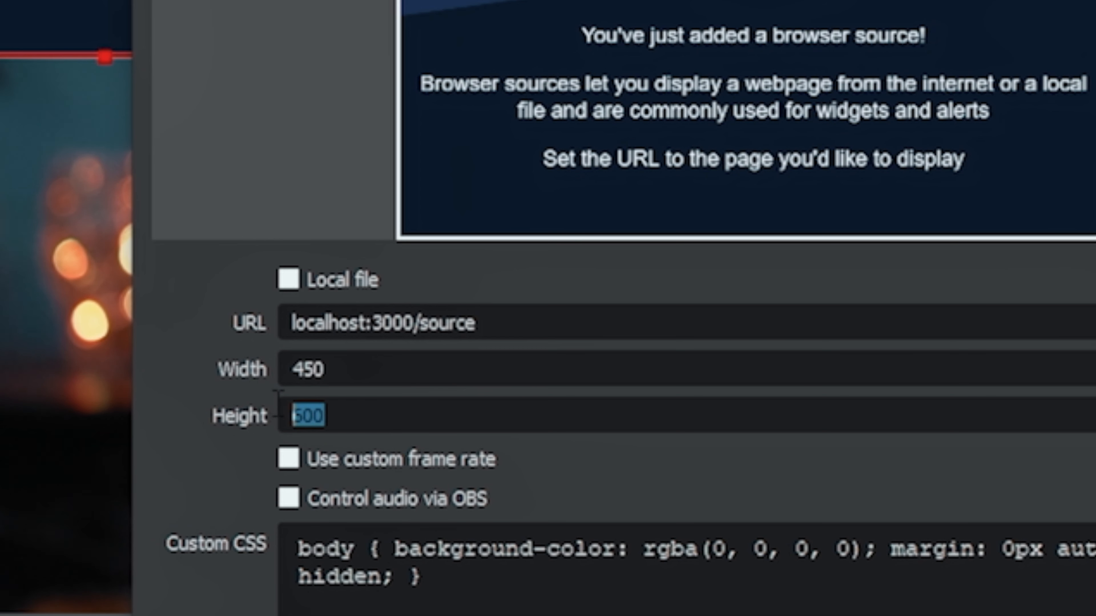
# Step: Point Chat at localhost:3000/source, 450x500, refreshing when the scene becomes active
pyautogui.click(309, 416)
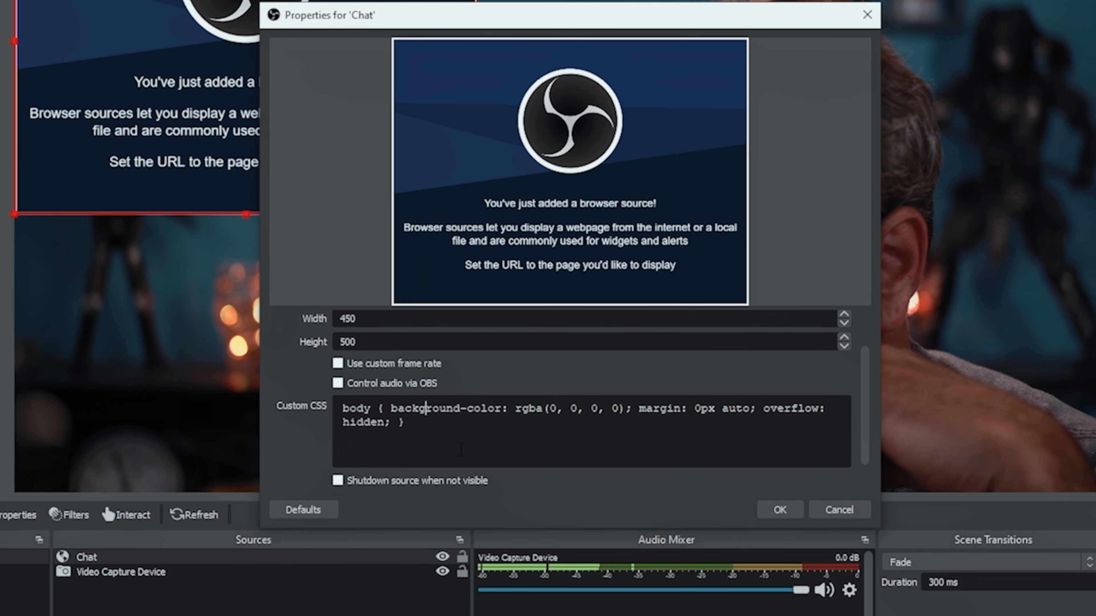
pyautogui.scroll(-3)
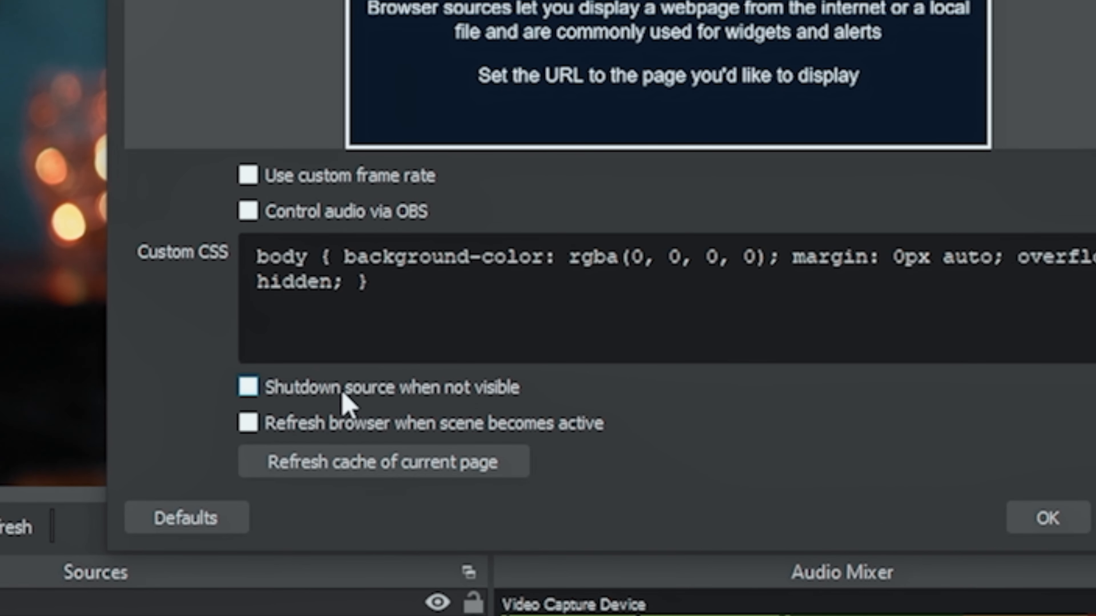
pyautogui.click(247, 422)
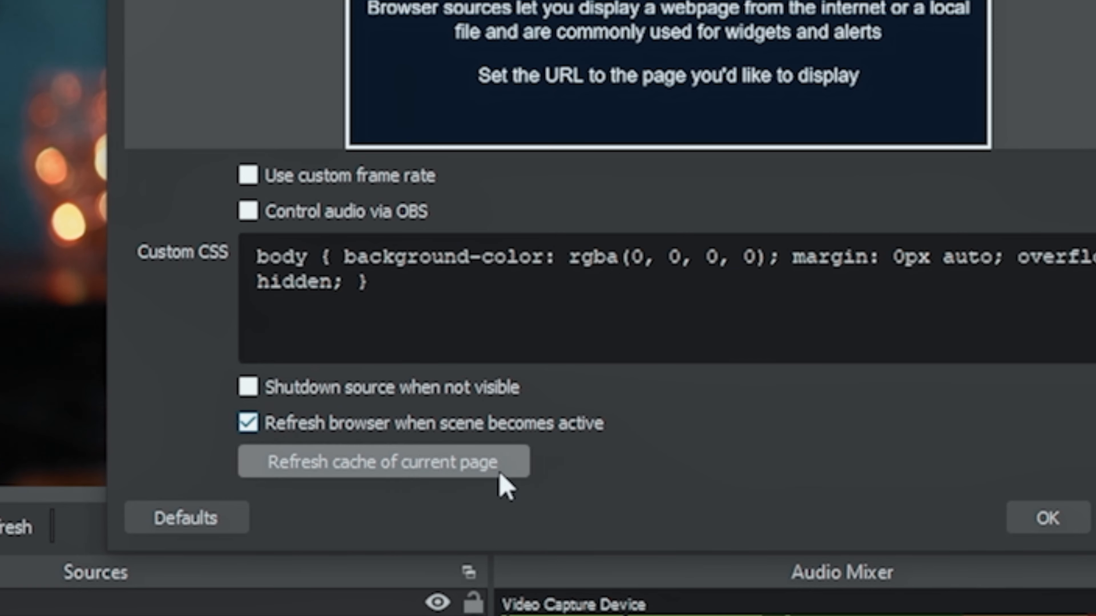
pyautogui.click(1046, 519)
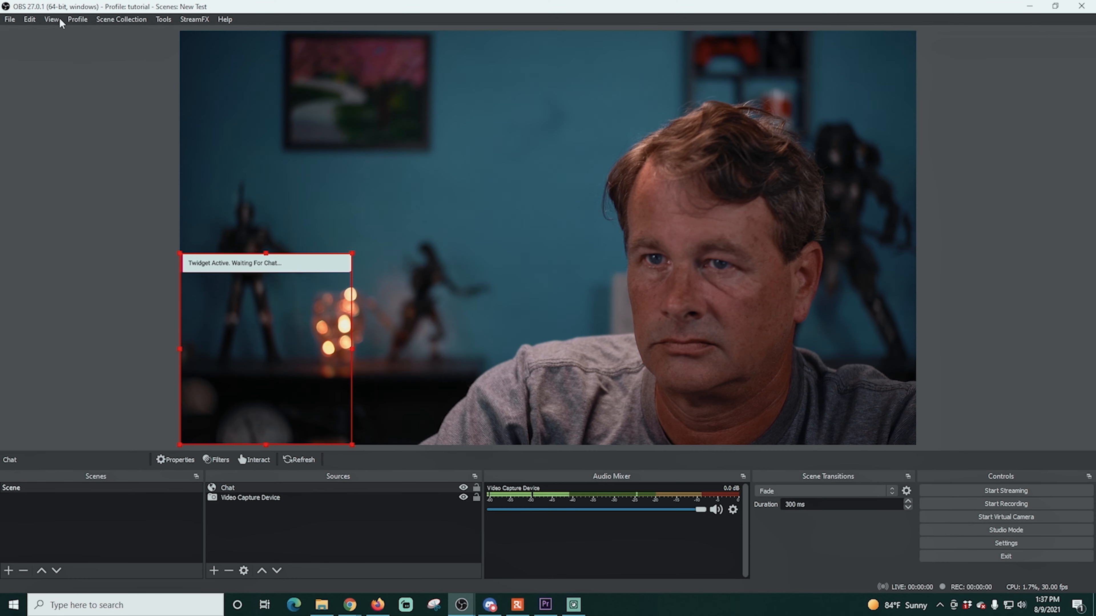
# Step: Add a custom browser dock Chat loading localhost:3000/source and apply it so it opens floating
pyautogui.click(50, 19)
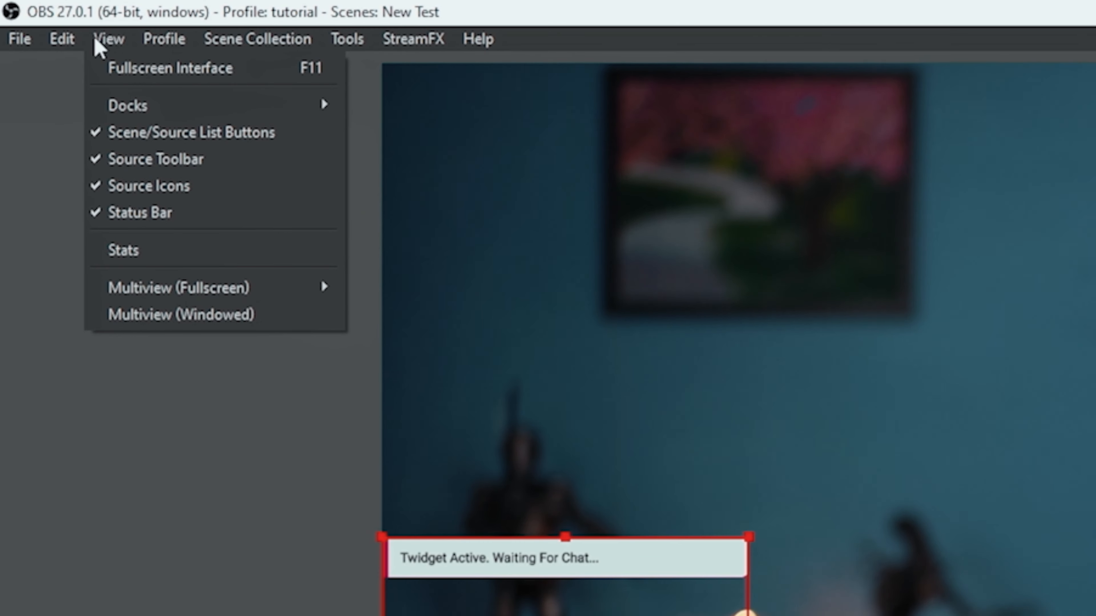
pyautogui.moveTo(128, 105)
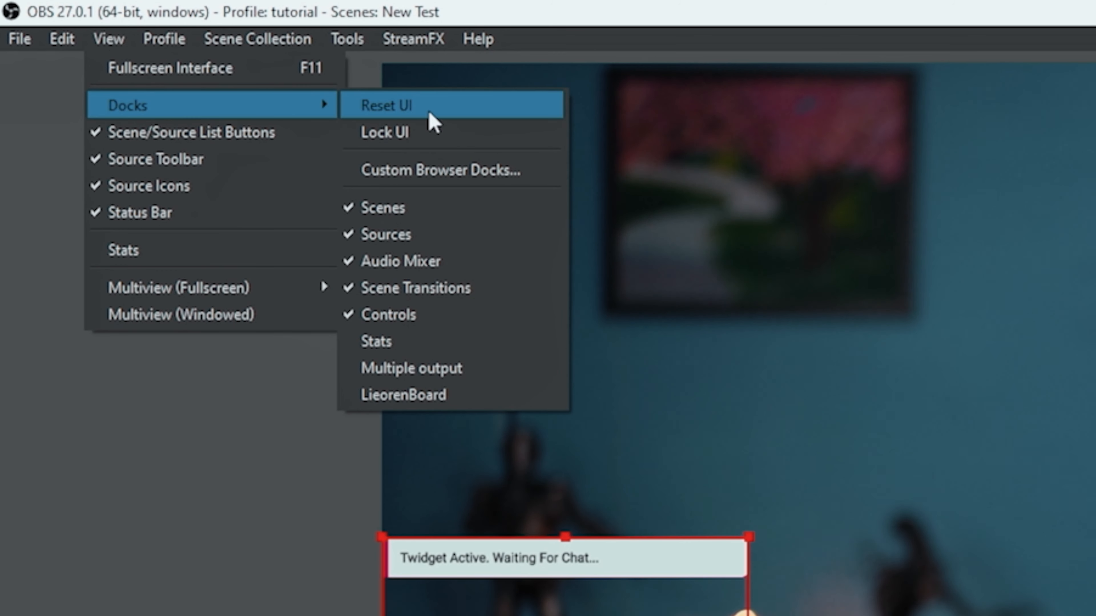
pyautogui.click(441, 169)
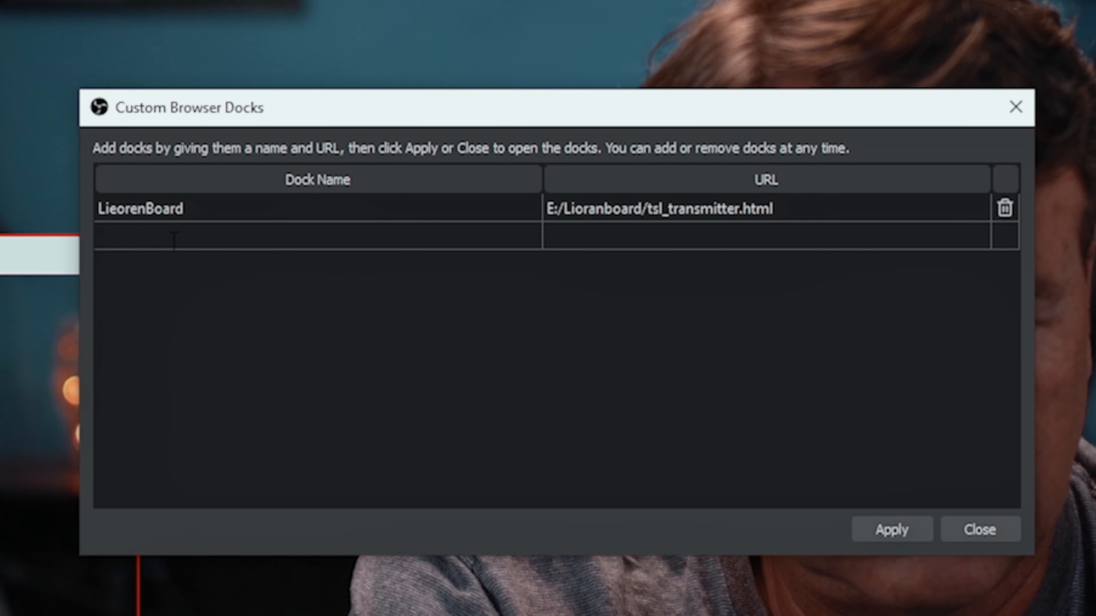
pyautogui.write('Chat')
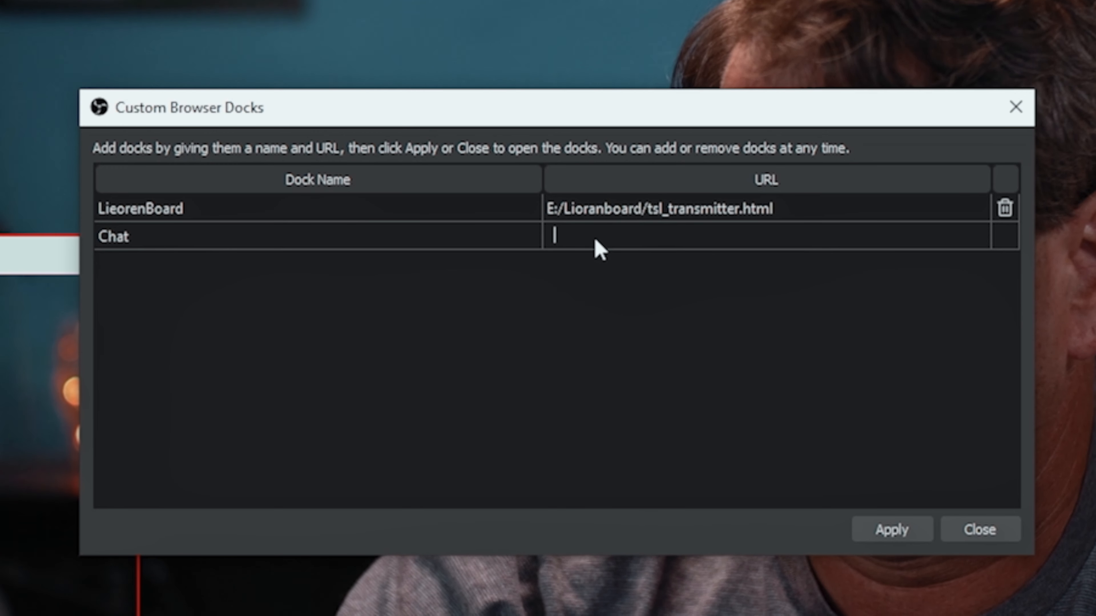
pyautogui.write('localhost:3000/source')
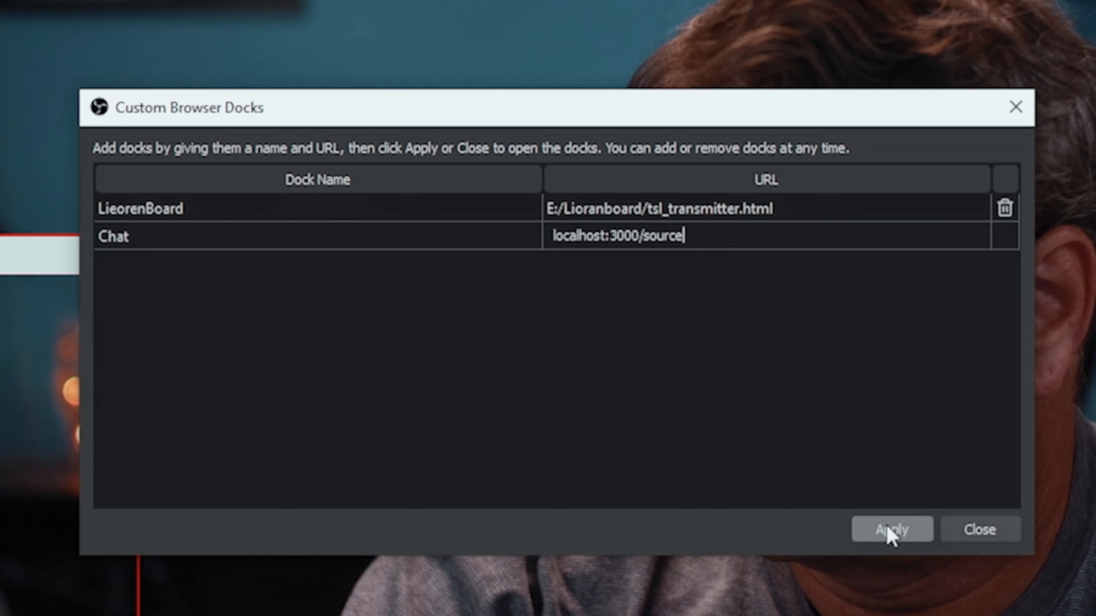
pyautogui.click(891, 529)
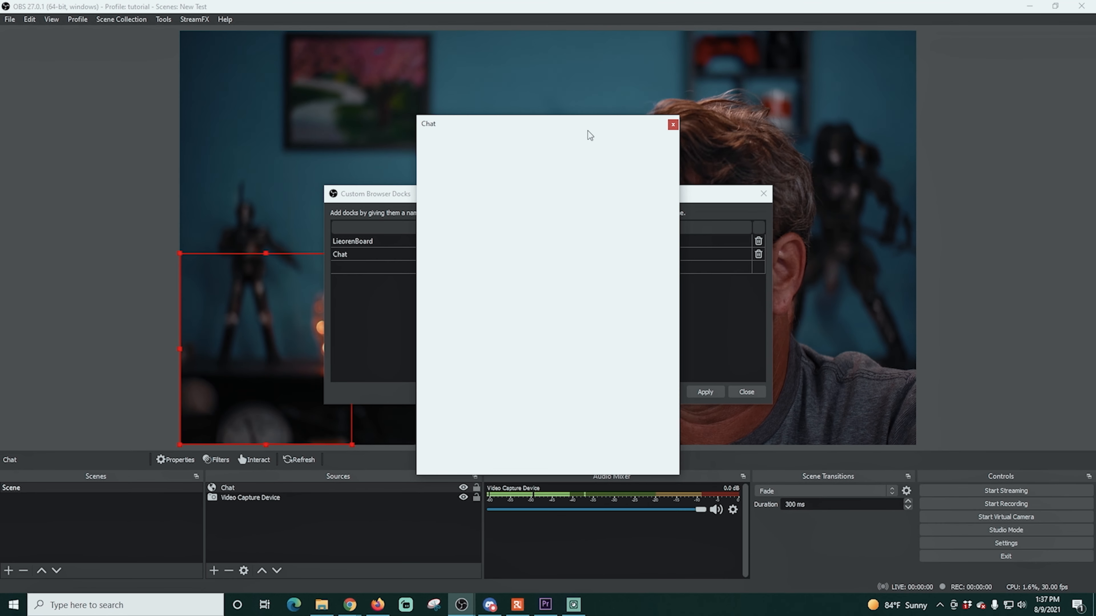
# Step: Dock the floating Chat panel into the main window and repoint it to localhost:3000/dock
pyautogui.moveTo(589, 131); pyautogui.dragTo(546, 135)
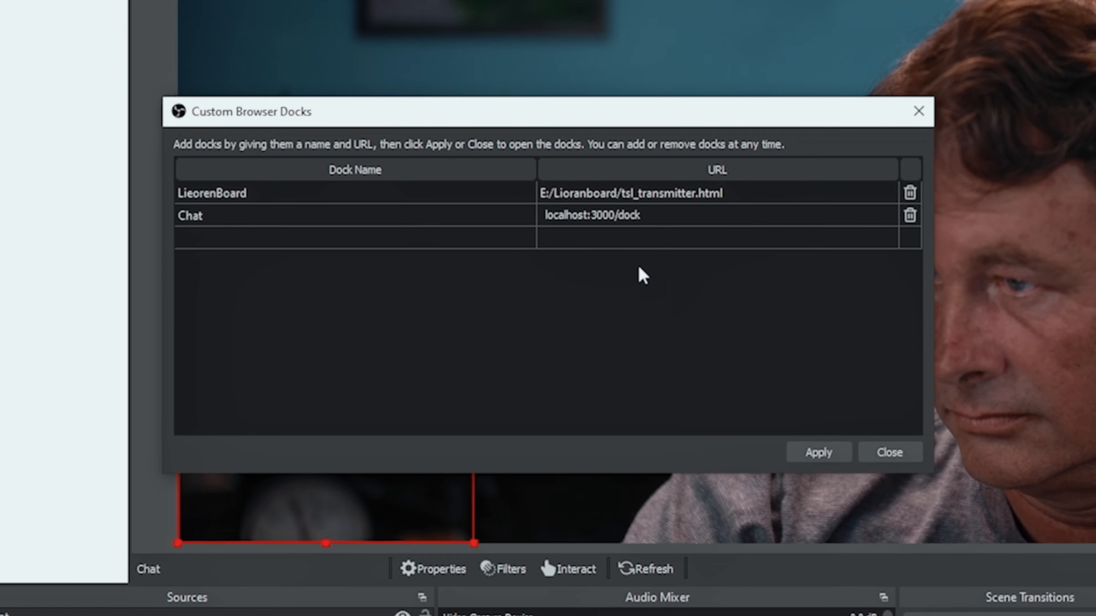
pyautogui.click(889, 452)
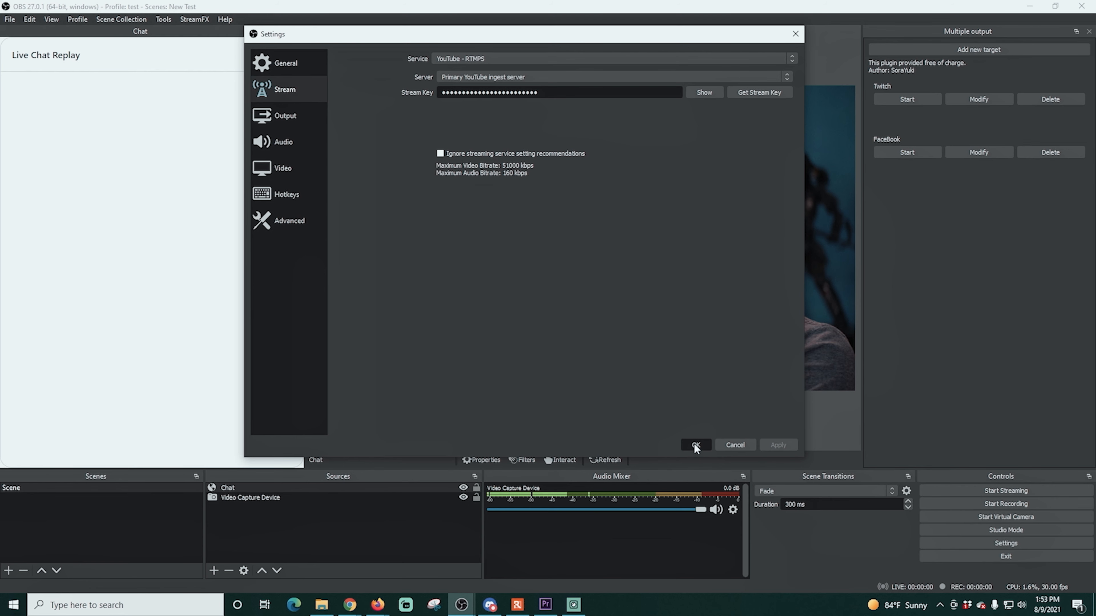
# Step: Close the stream settings and start streaming to all multiple-output targets
pyautogui.click(695, 446)
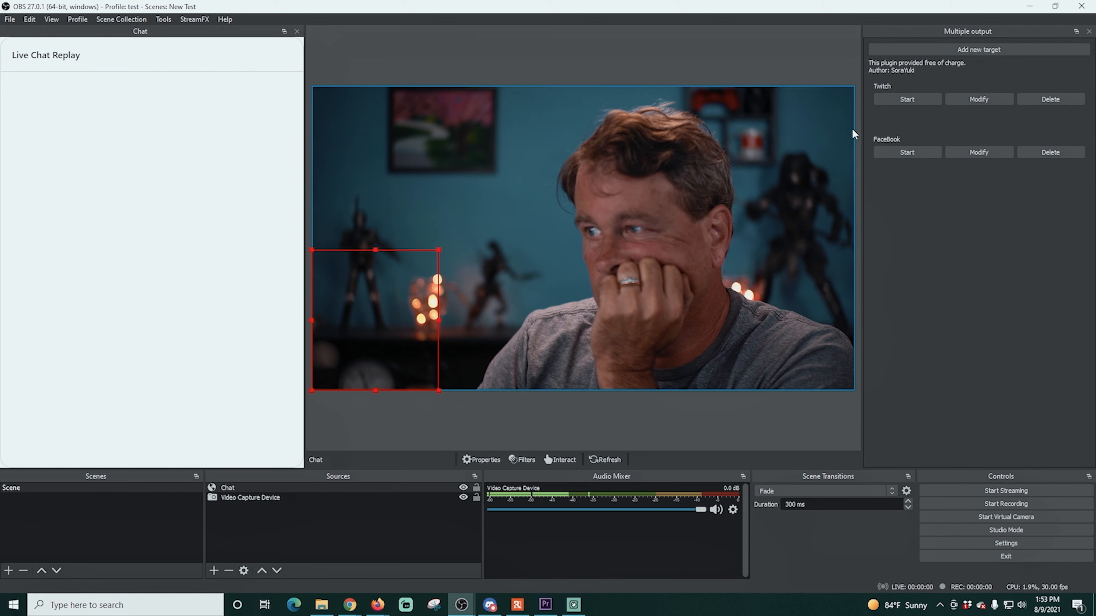
pyautogui.click(1005, 491)
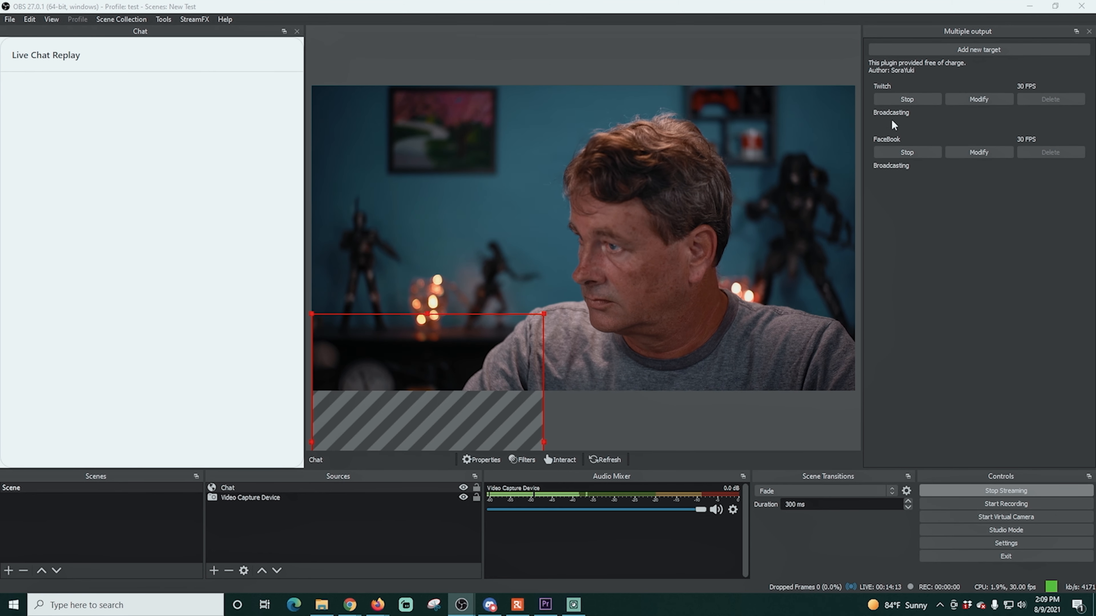
pyautogui.moveTo(891, 114)
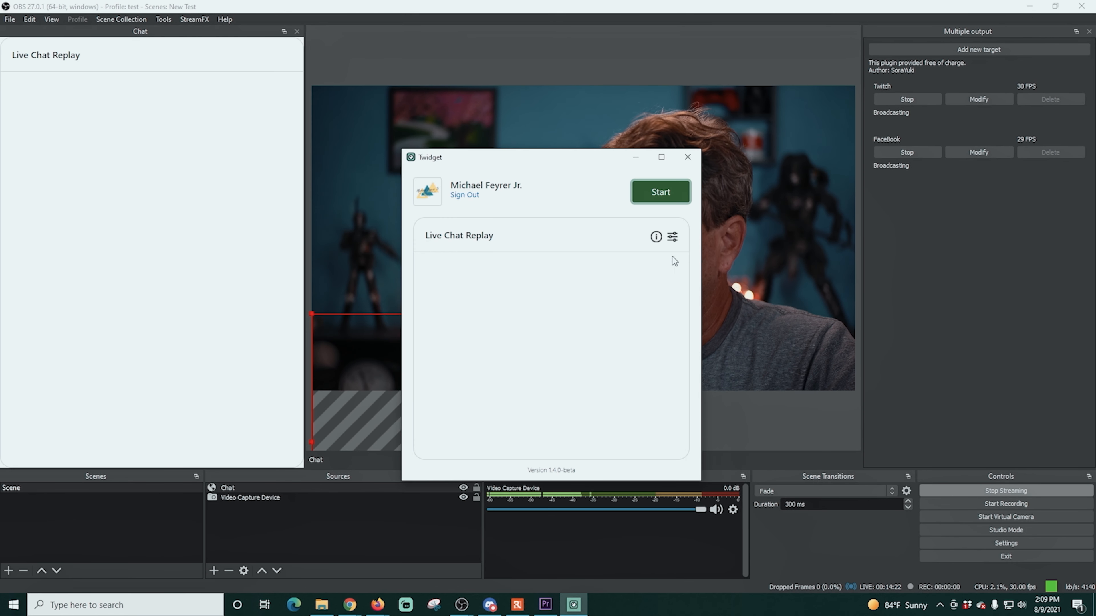
pyautogui.click(659, 192)
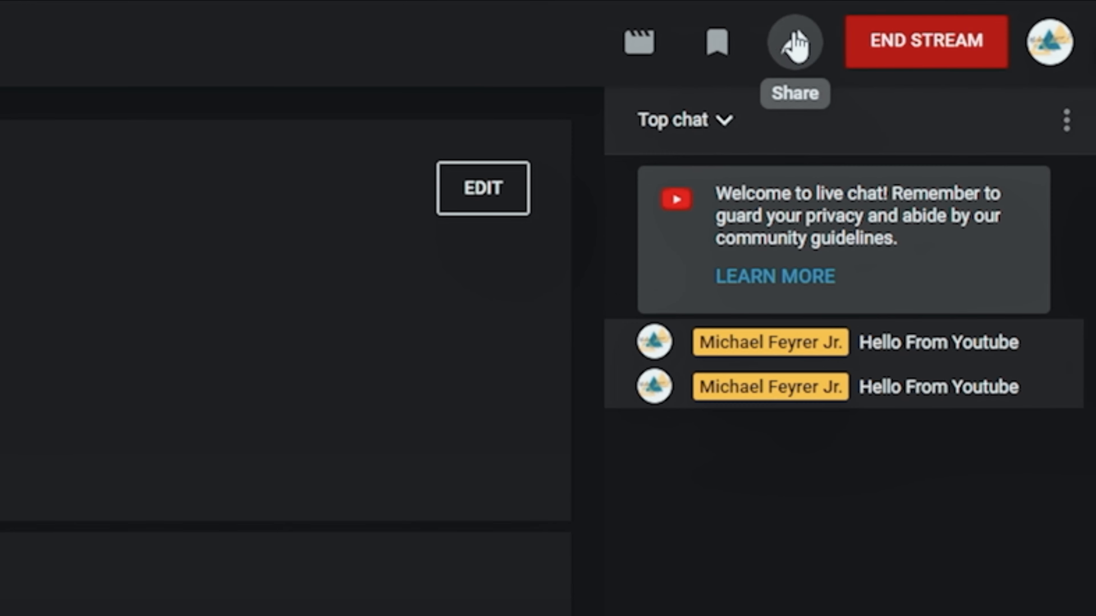
pyautogui.click(794, 41)
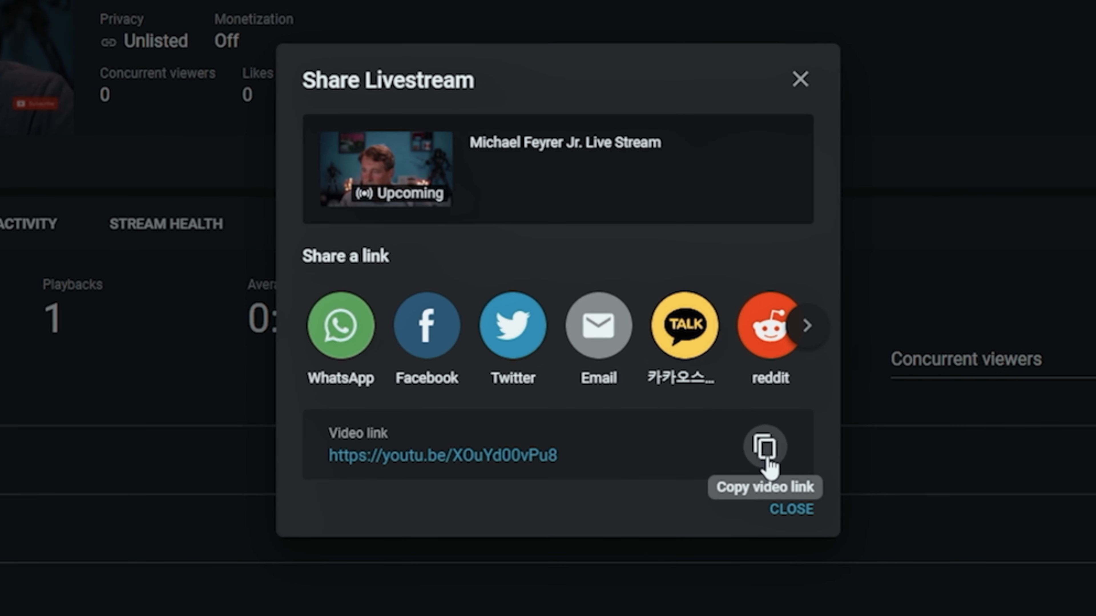
pyautogui.click(763, 447)
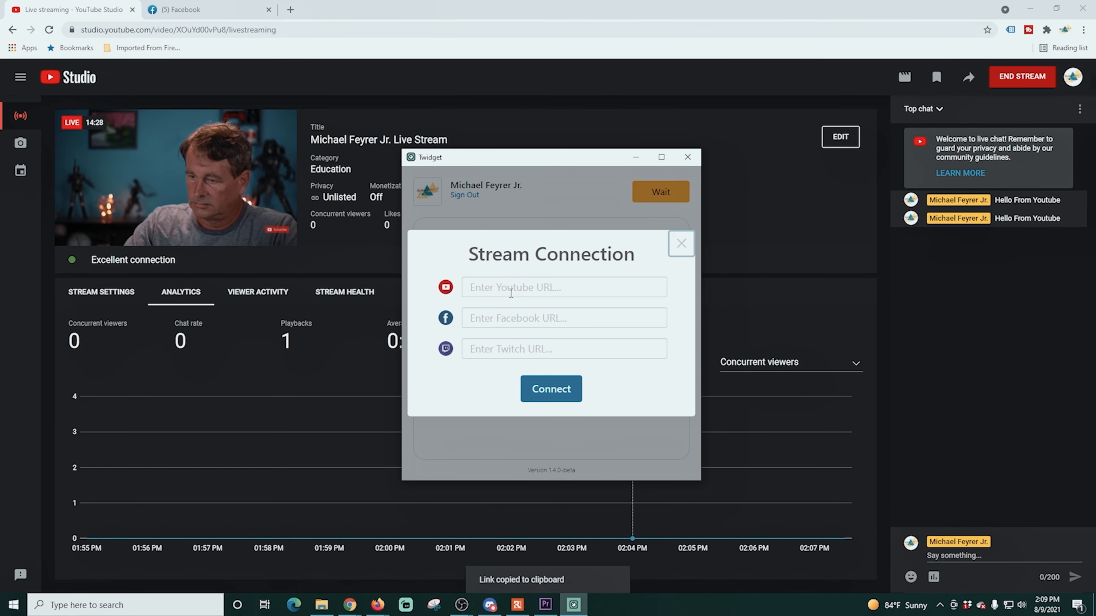
pyautogui.write('https://youtu.be/XOuYd00vPu8')
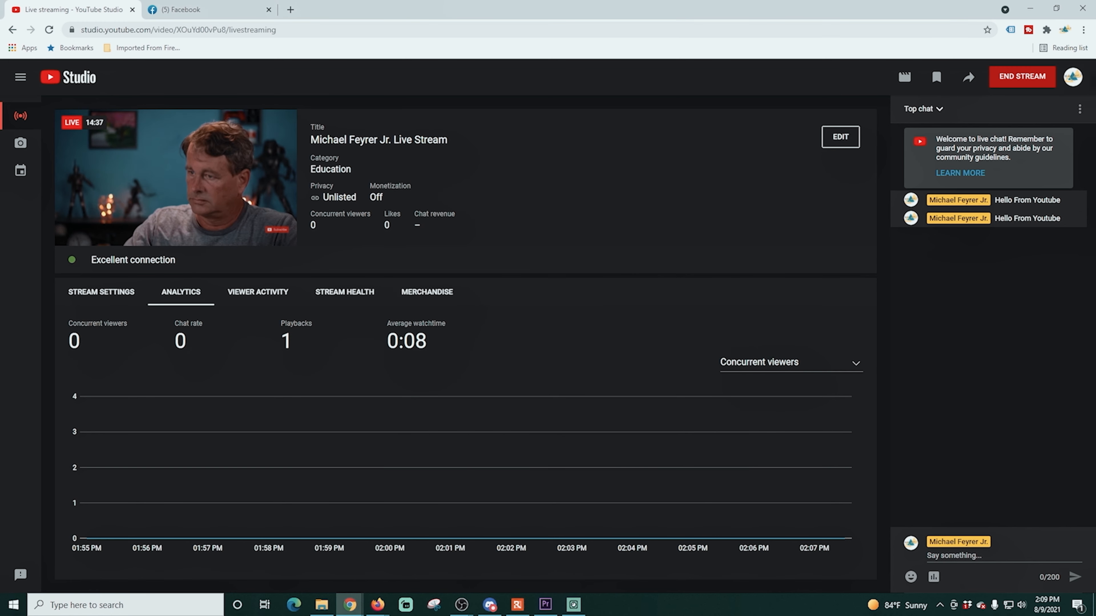
# Step: Add the Facebook live producer URL and connect Twidget to all three stream chats
pyautogui.click(208, 10)
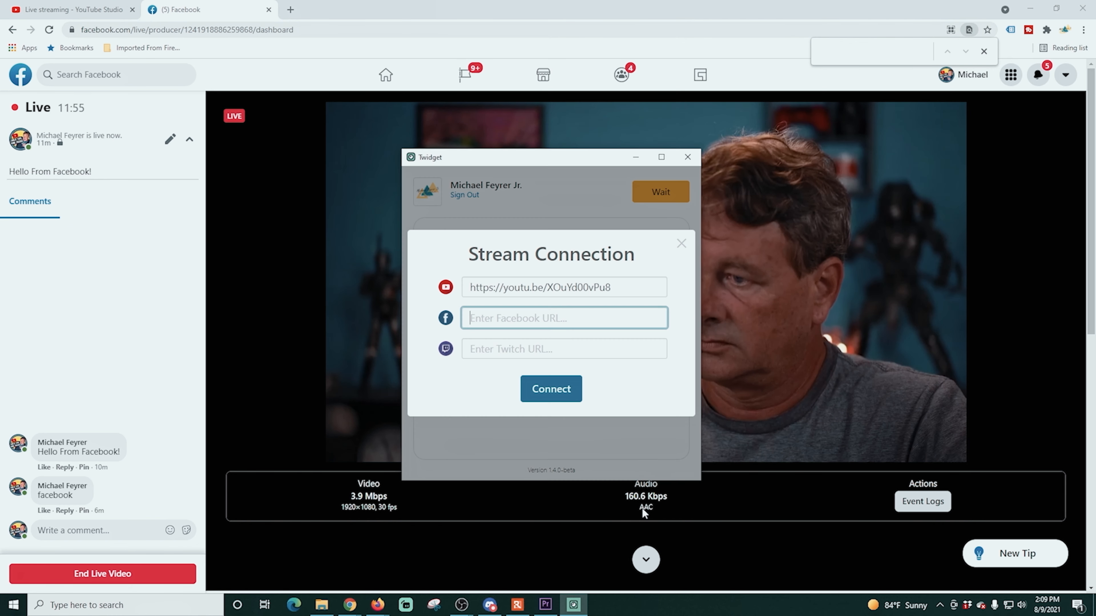
pyautogui.write('https://www.facebook.com/live/producer/')
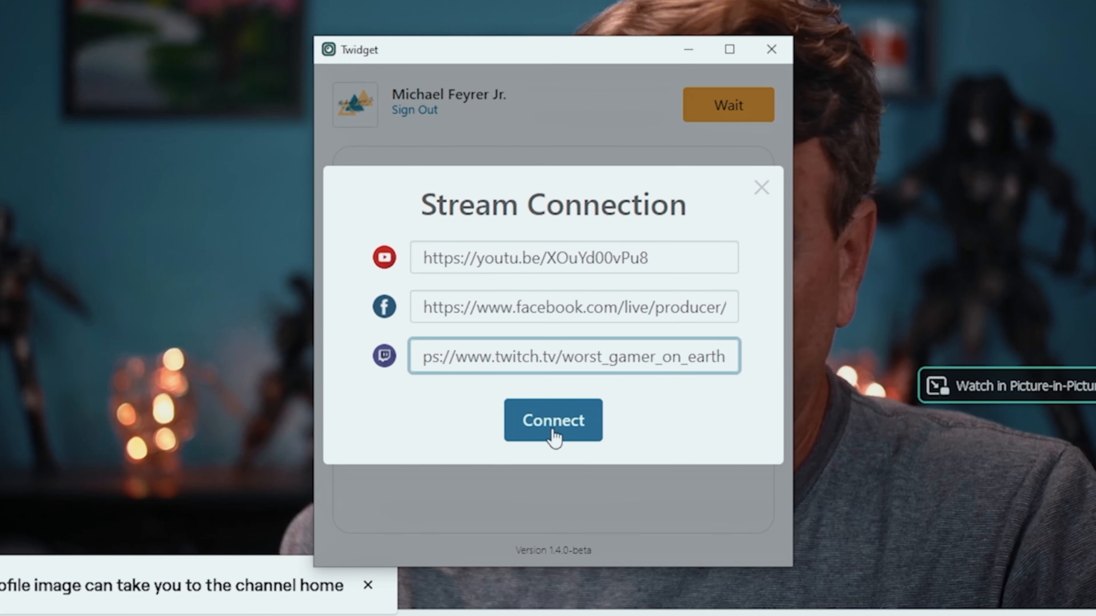
pyautogui.click(552, 420)
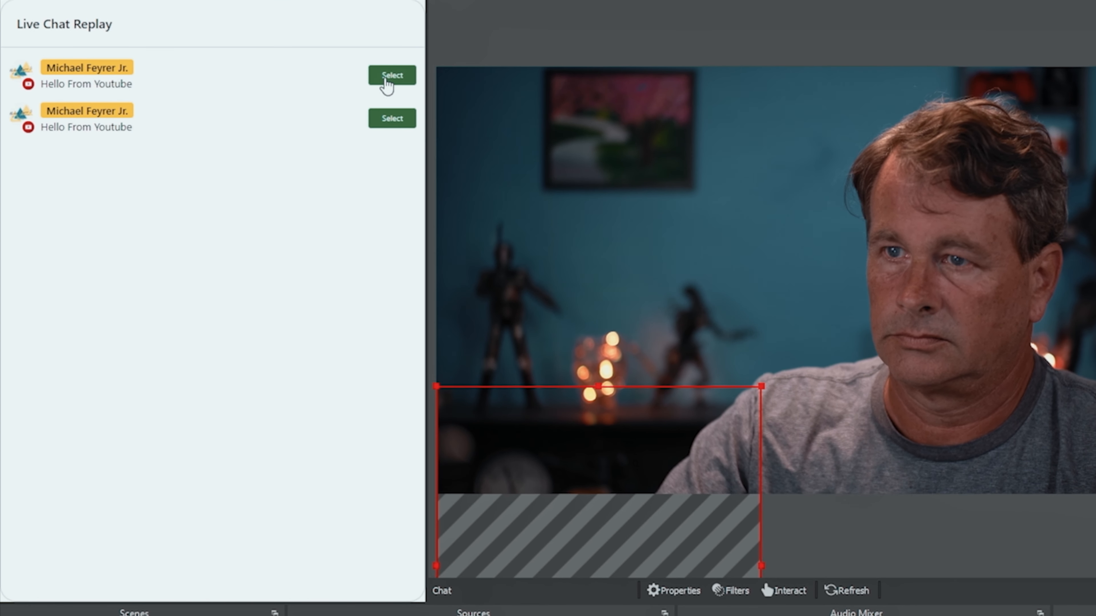
# Step: Feature the YouTube messages on the overlay in turn, clear them, then feature the Facebook comment
pyautogui.click(392, 75)
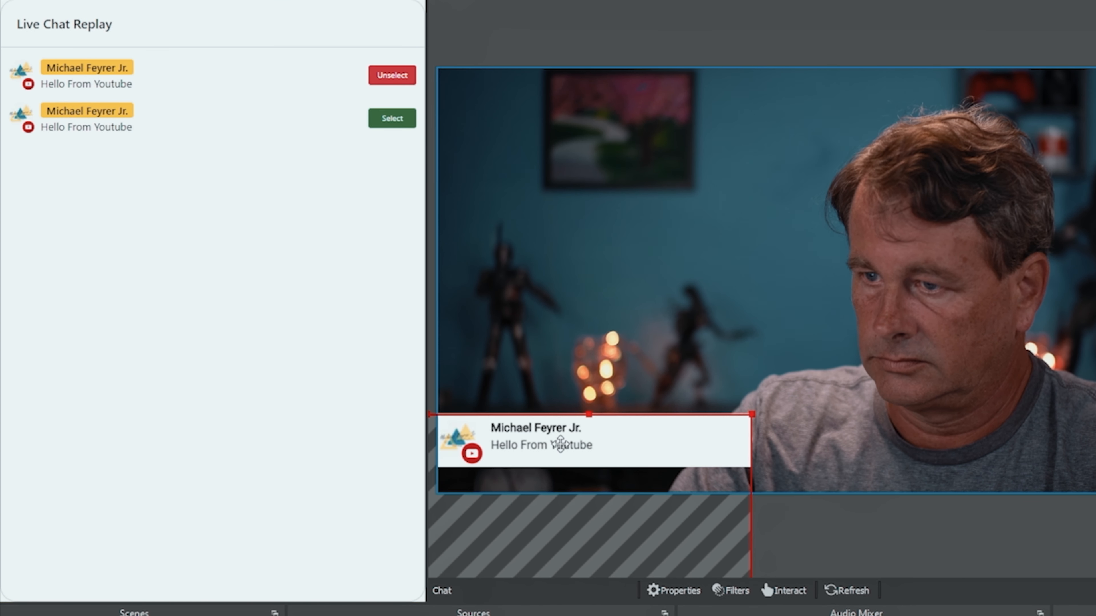
pyautogui.click(390, 118)
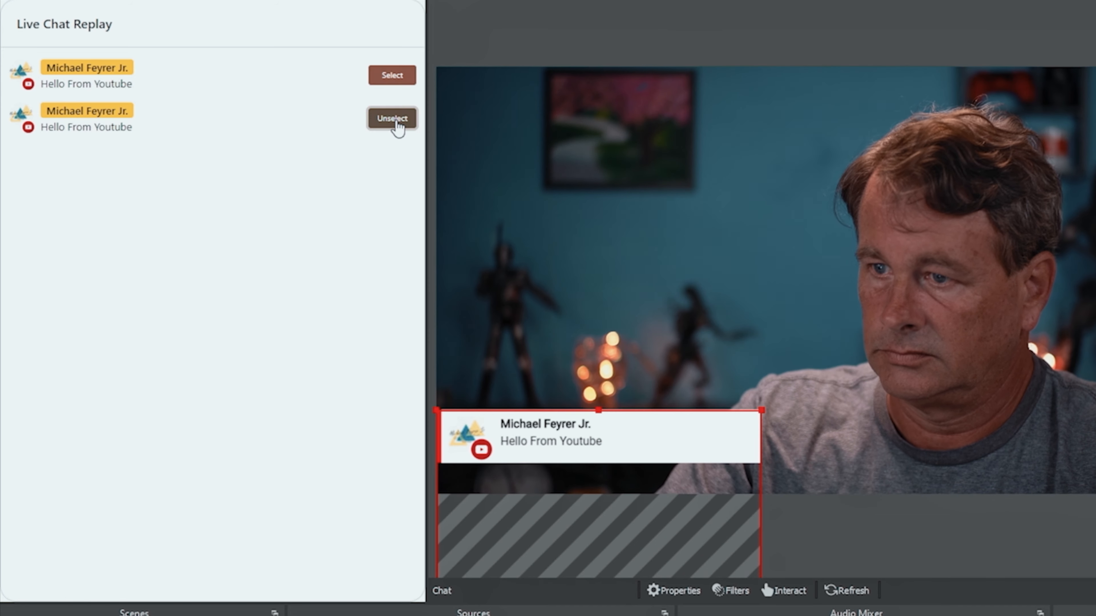
pyautogui.click(392, 118)
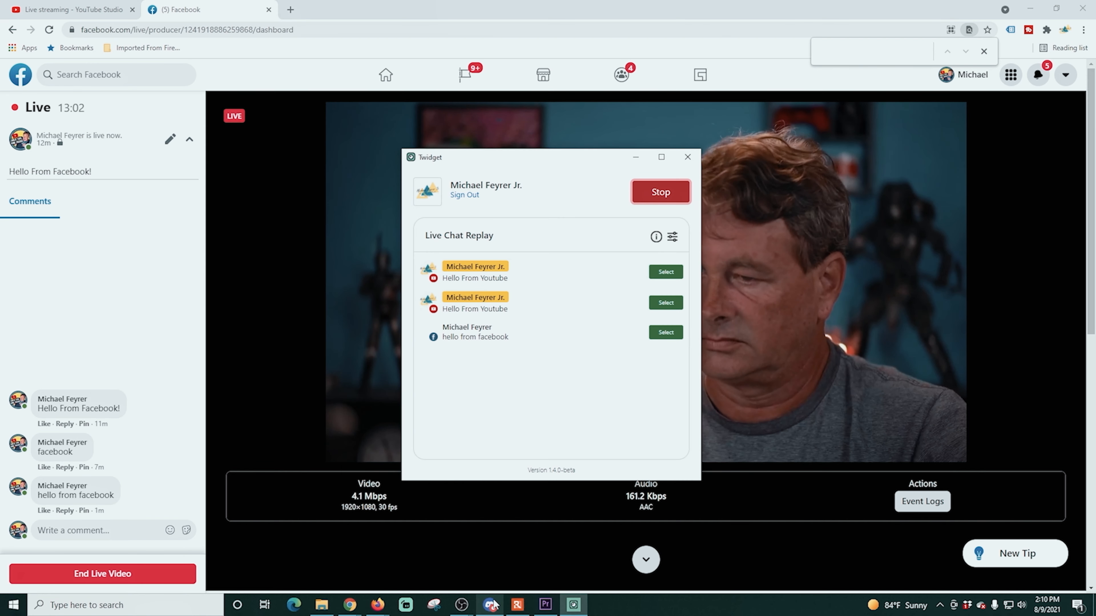
pyautogui.click(461, 604)
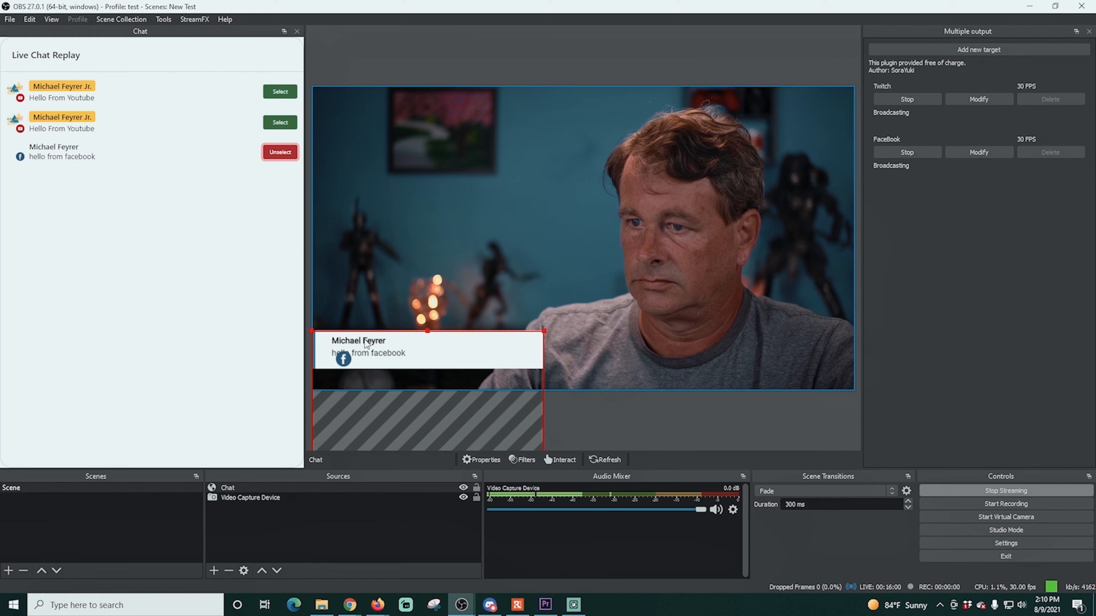
pyautogui.click(279, 152)
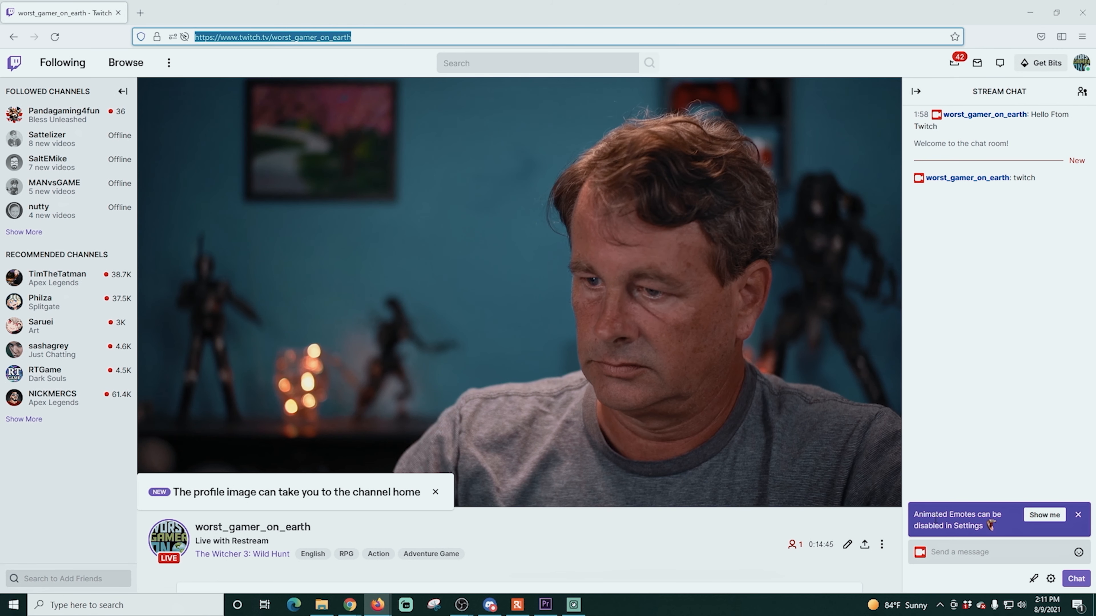
# Step: Send 'Hello From Twitch' in the Twitch stream chat and return to OBS
pyautogui.click(993, 552)
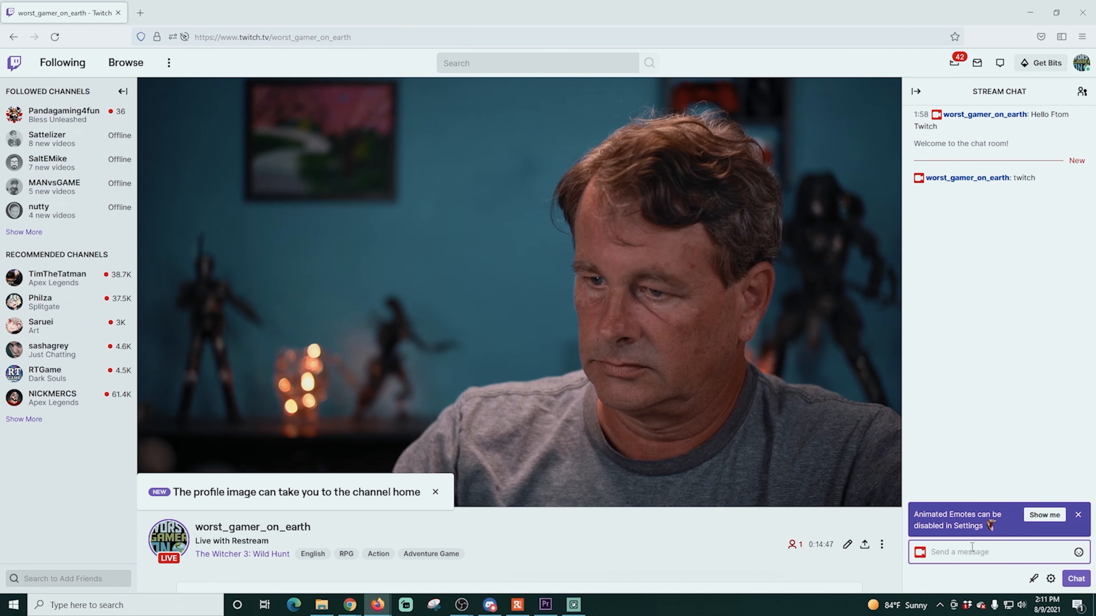
pyautogui.write('h')
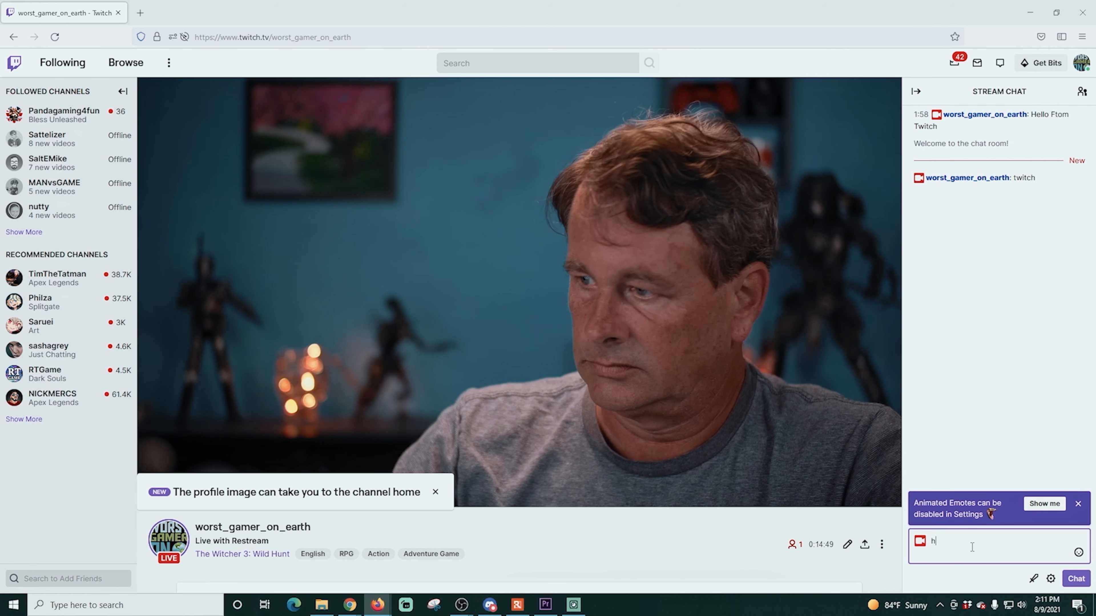
pyautogui.write('He')
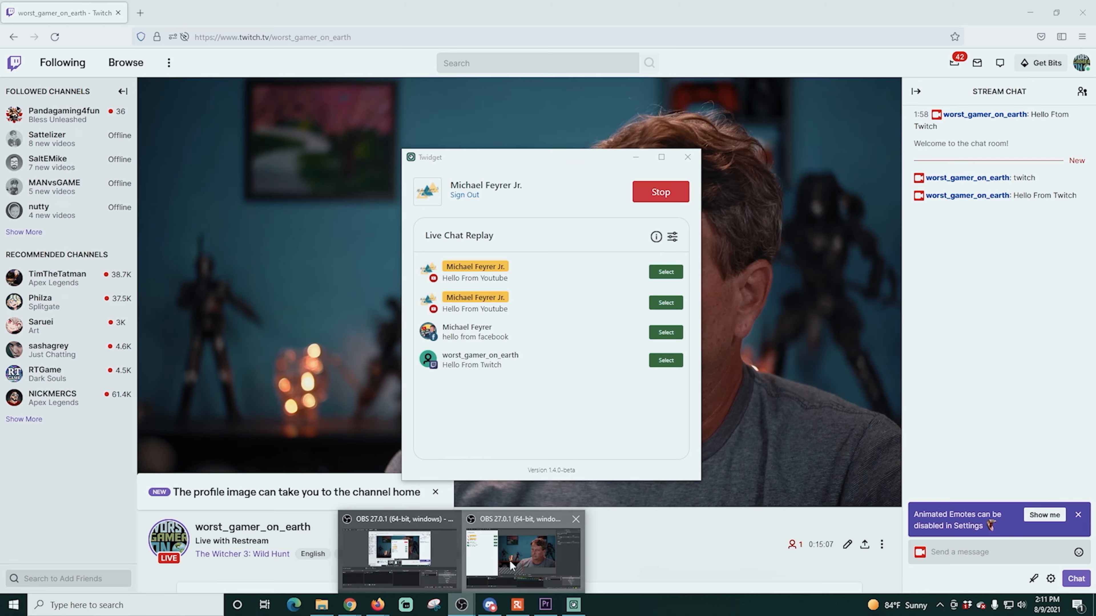
pyautogui.click(523, 552)
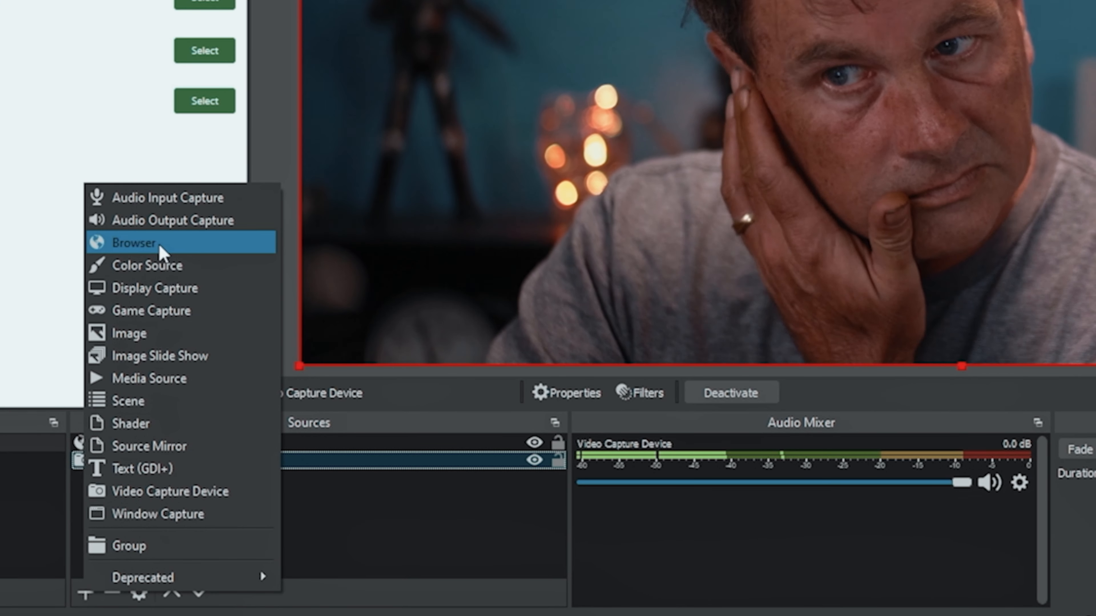
# Step: Create a Browser source 'Overlay' at localhost:3000/chatflow that refreshes when the scene becomes active
pyautogui.click(135, 243)
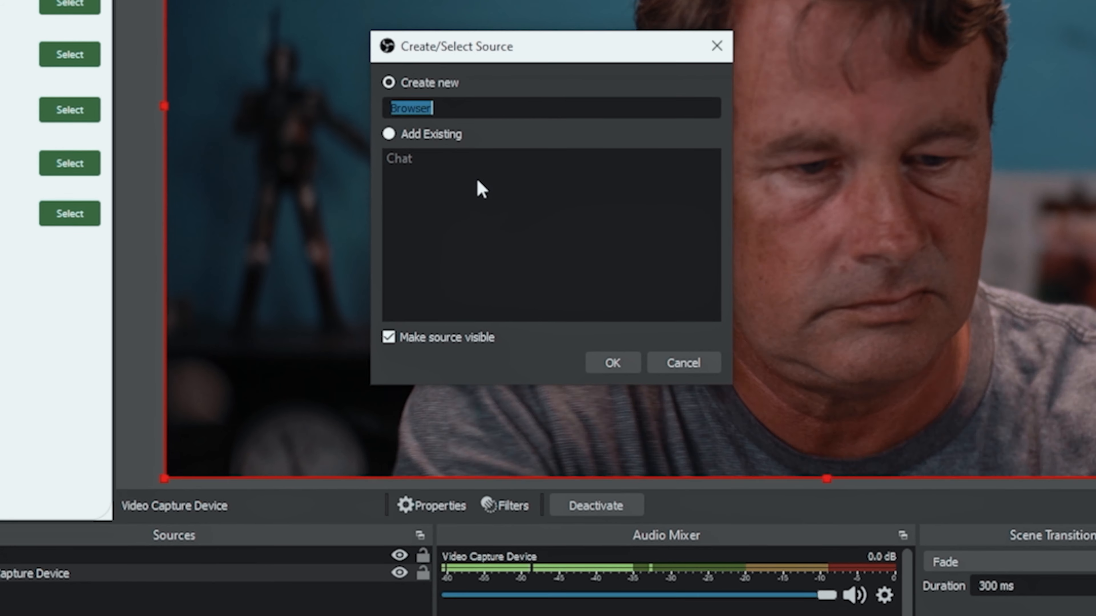
pyautogui.write('Overlay')
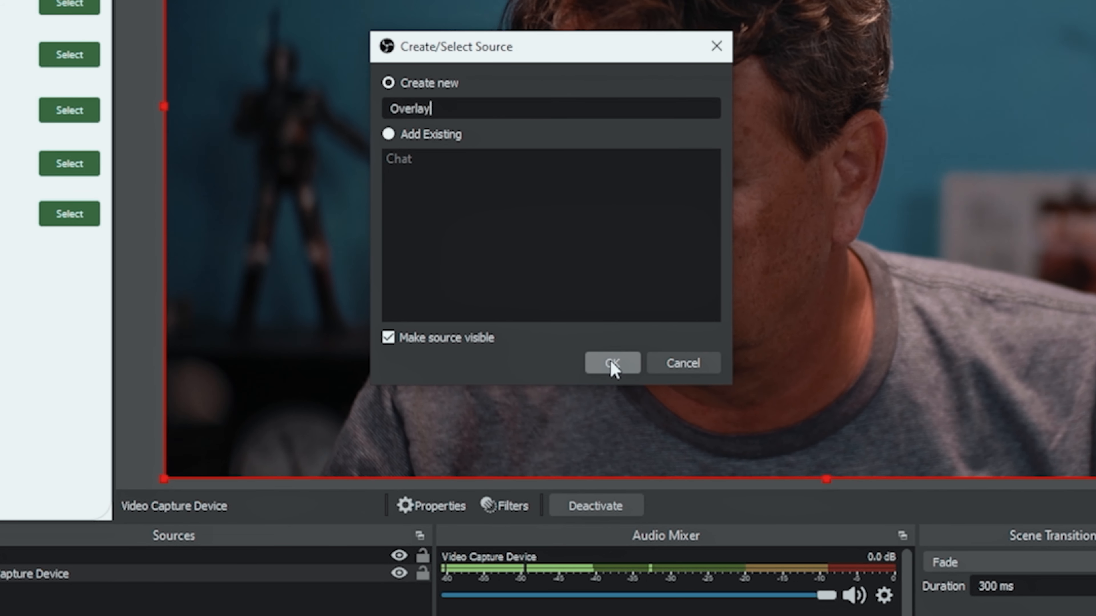
pyautogui.click(611, 363)
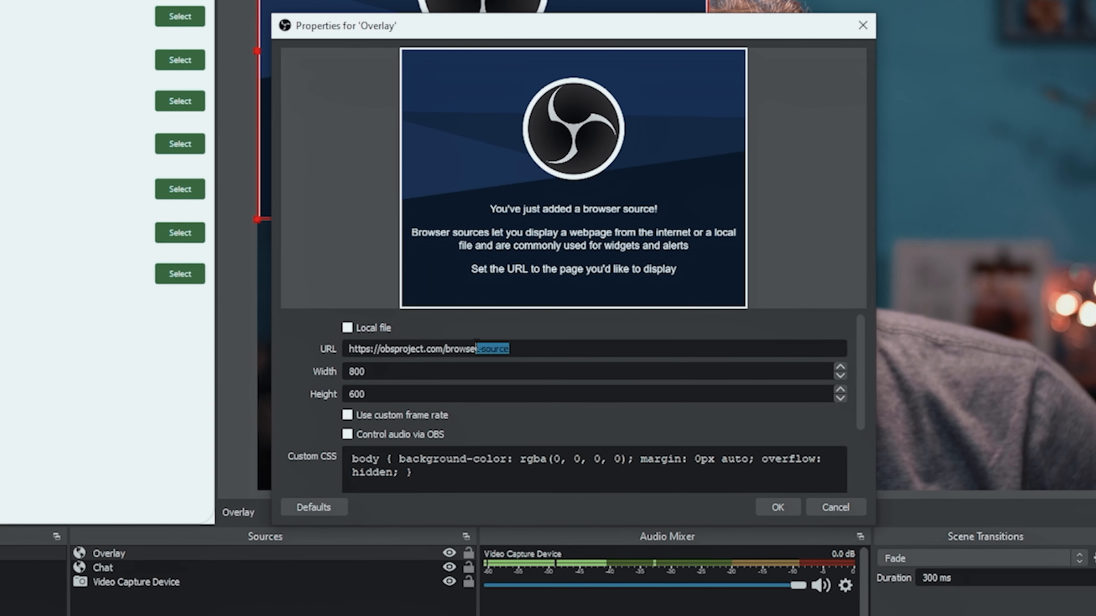
pyautogui.write('localhost:3000/chatflow')
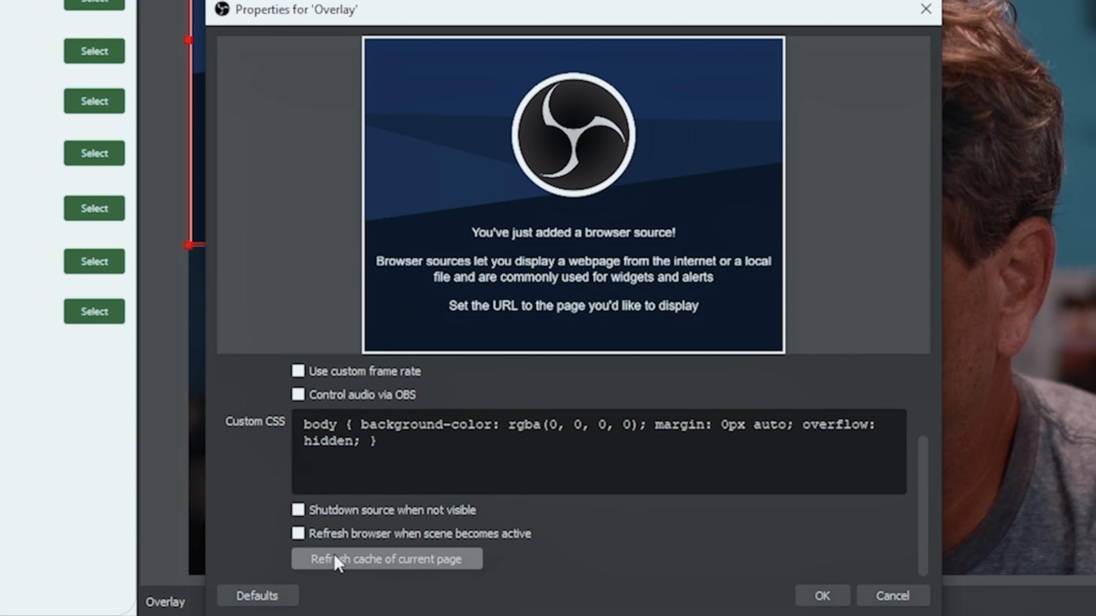
pyautogui.click(298, 533)
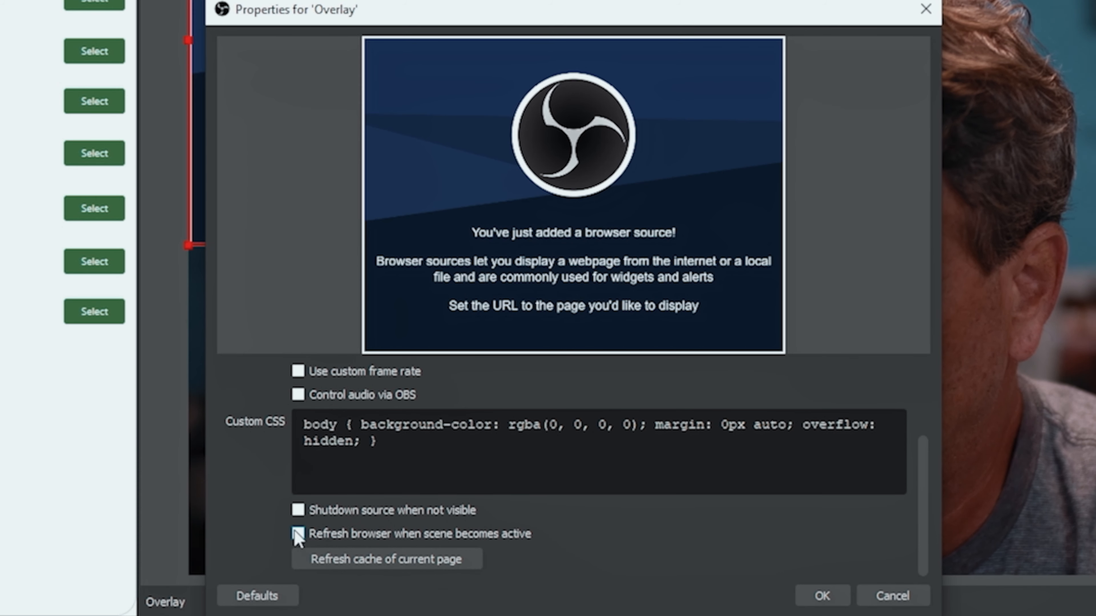
pyautogui.click(299, 534)
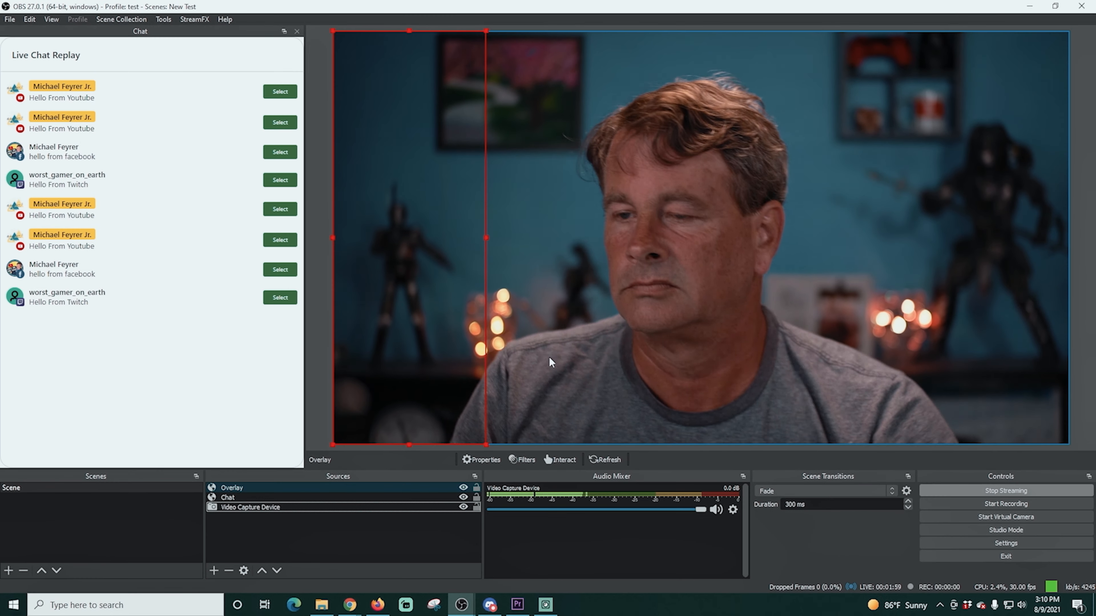
# Step: Place the Overlay source along the right edge of the canvas and go to the YouTube Studio dashboard
pyautogui.moveTo(409, 238); pyautogui.dragTo(958, 237)
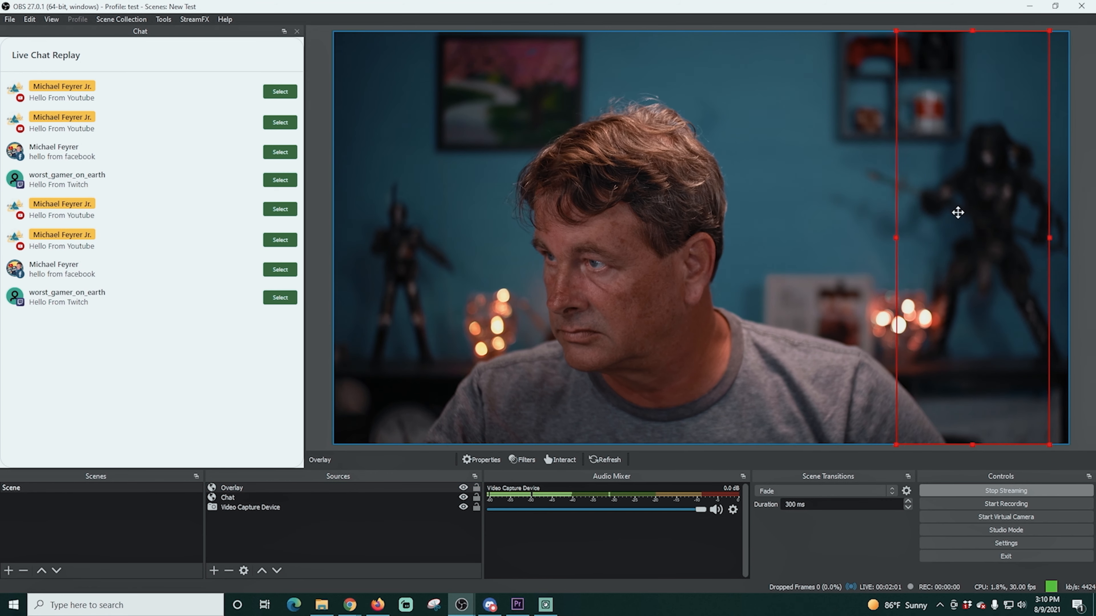
pyautogui.click(227, 497)
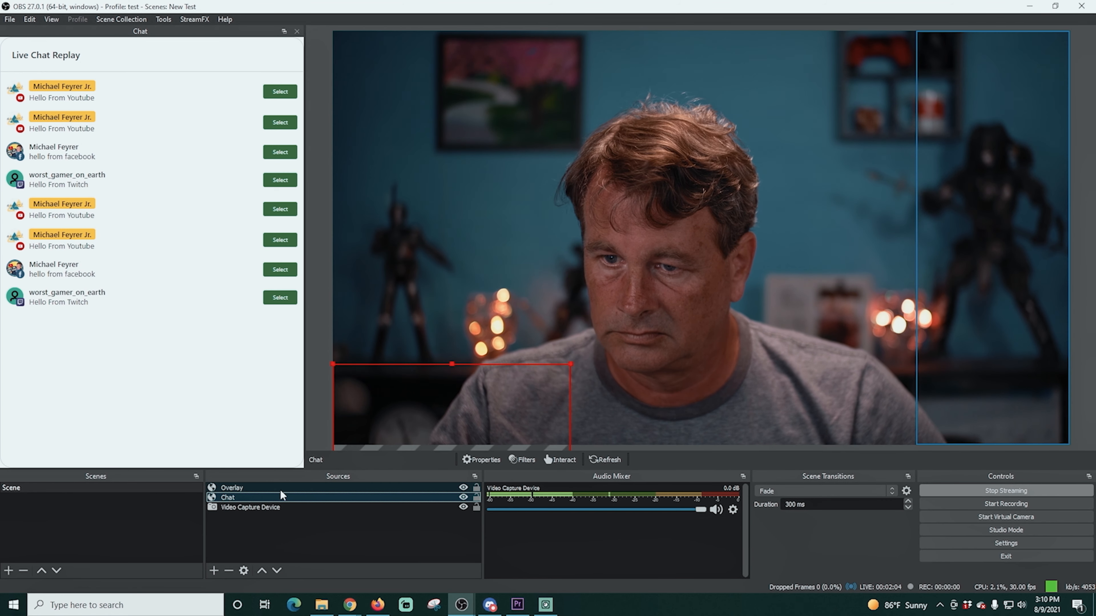
pyautogui.click(348, 606)
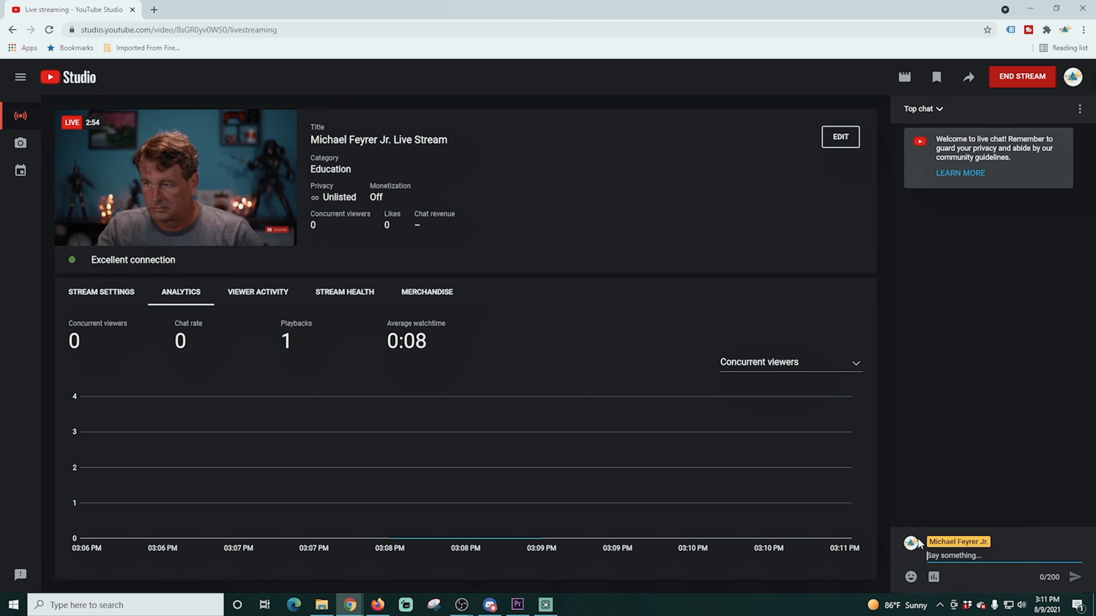
# Step: Write the overlay announcement in YouTube live chat, correcting the misspelled word before sending
pyautogui.write('N')
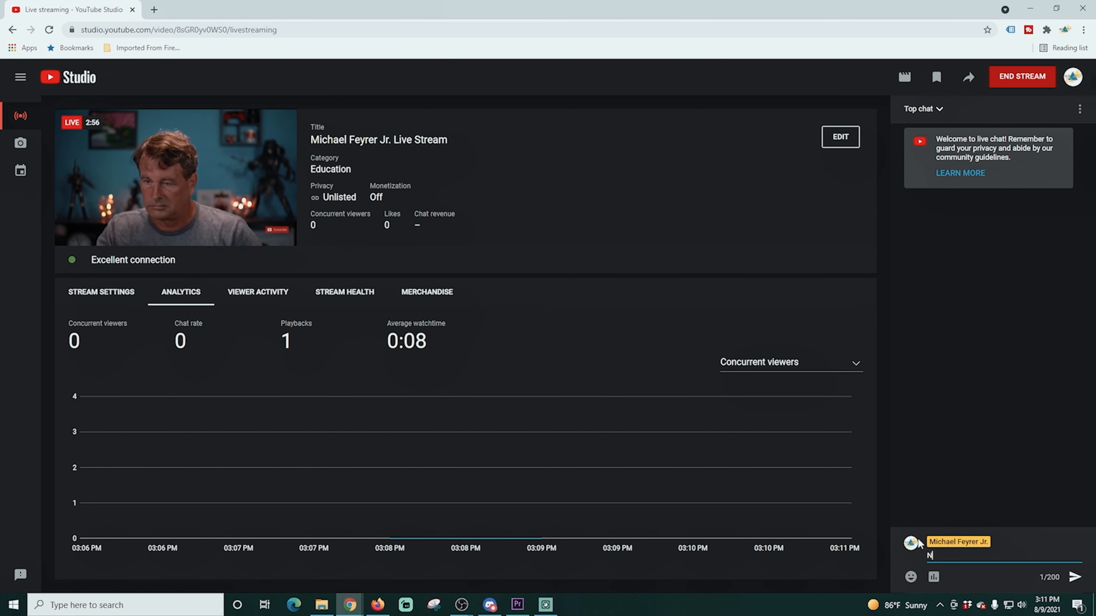
pyautogui.write('ow we have a chat overlay for all chats nd we can select indevi')
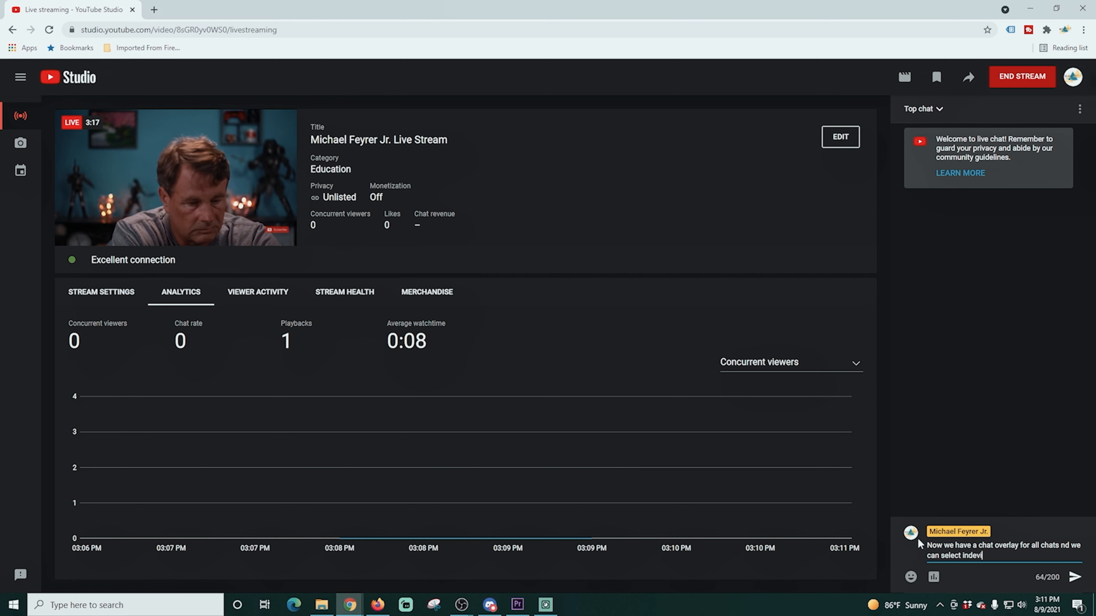
pyautogui.rightClick(975, 555)
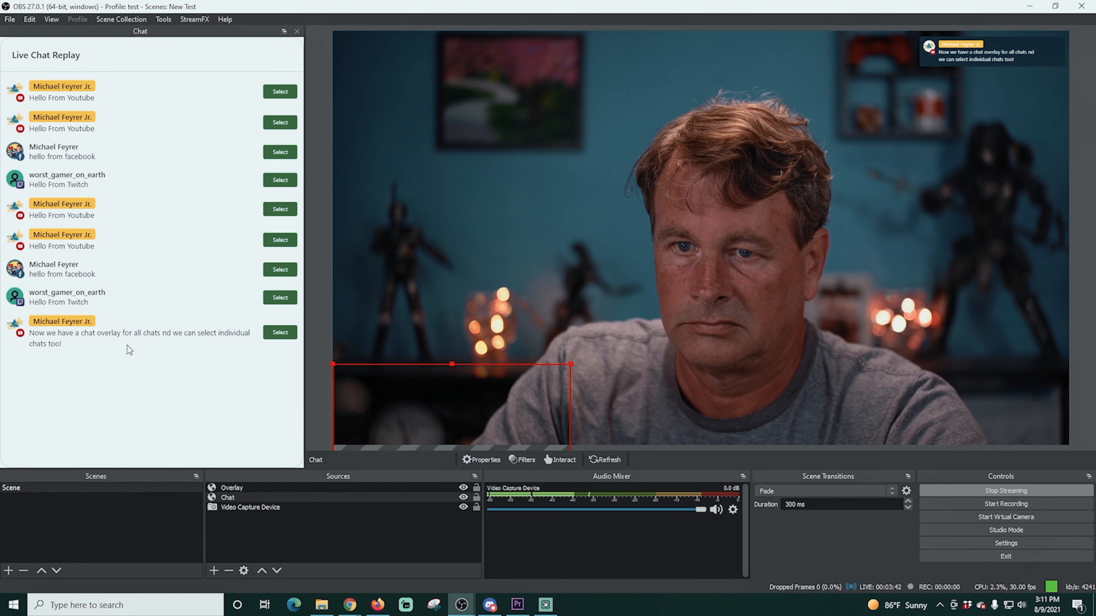
# Step: Select the newest announcement message in the Live Chat Replay dock to feature it on stream
pyautogui.click(279, 333)
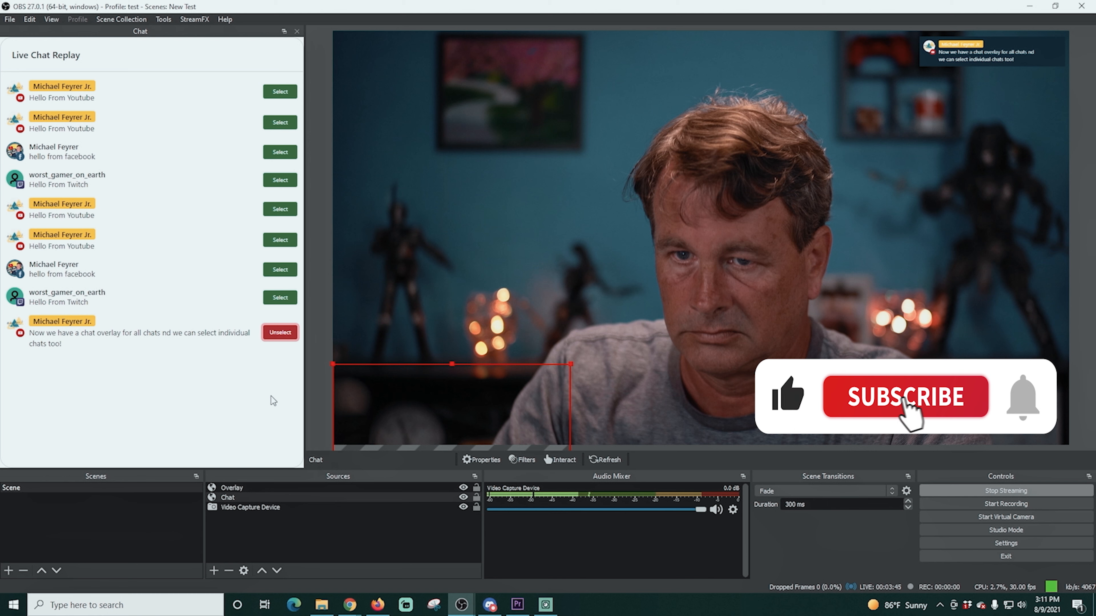
pyautogui.click(904, 397)
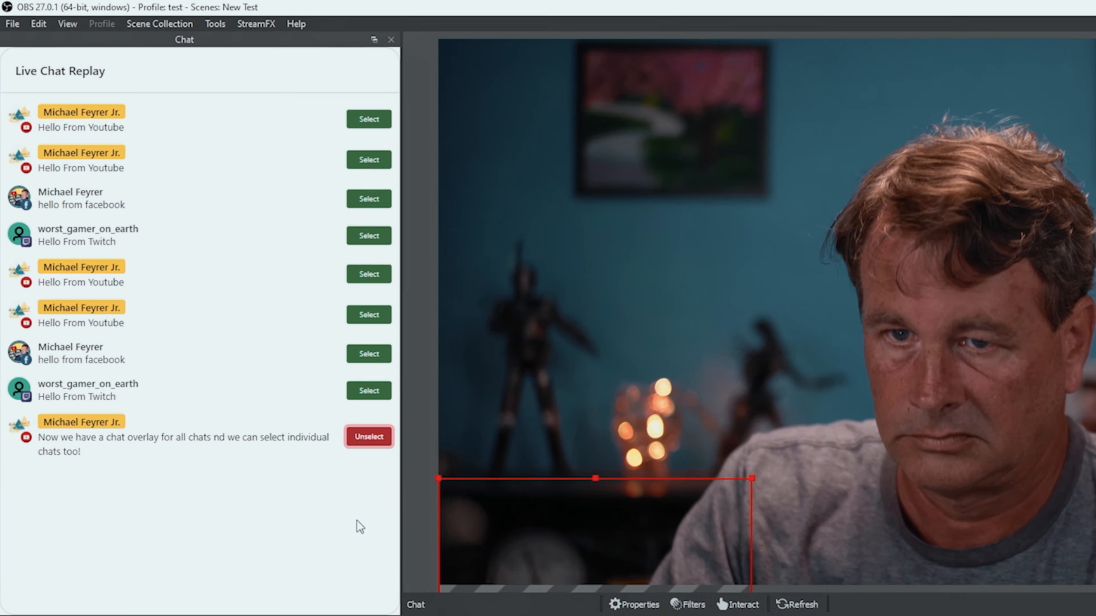
# Step: Delete the Chat custom browser dock, re-add 'chat' at localhost:3000/dock, and unselect the announcement
pyautogui.click(67, 24)
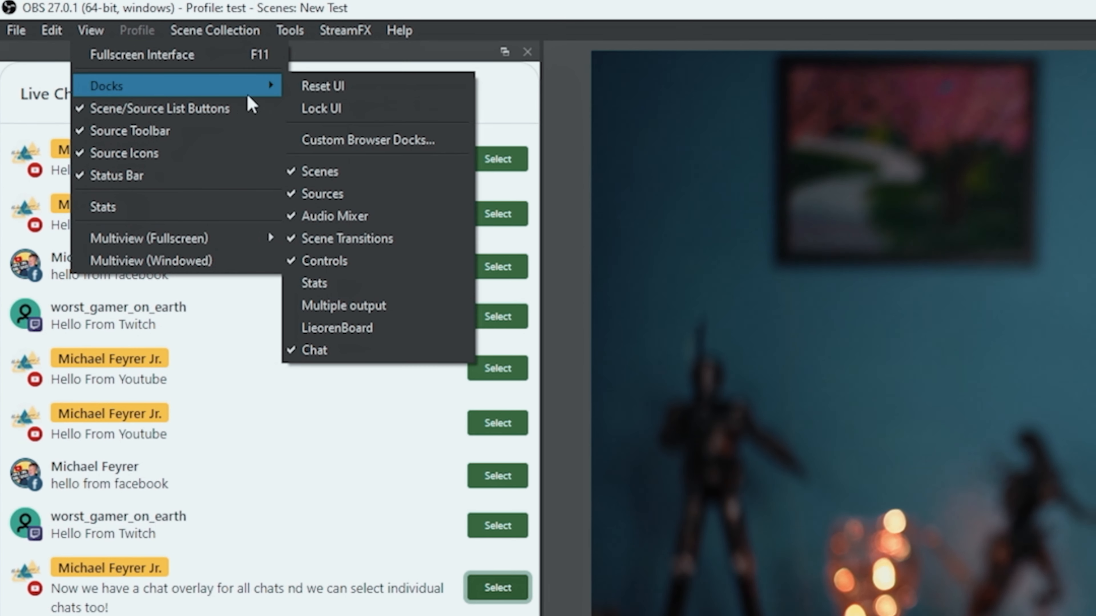
pyautogui.click(368, 140)
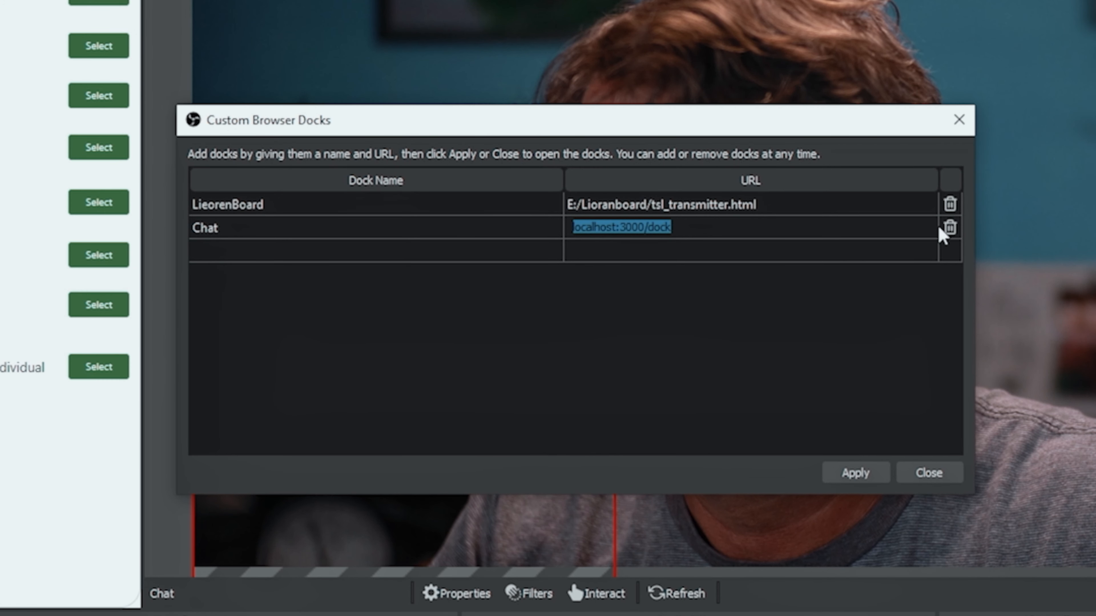
pyautogui.click(949, 228)
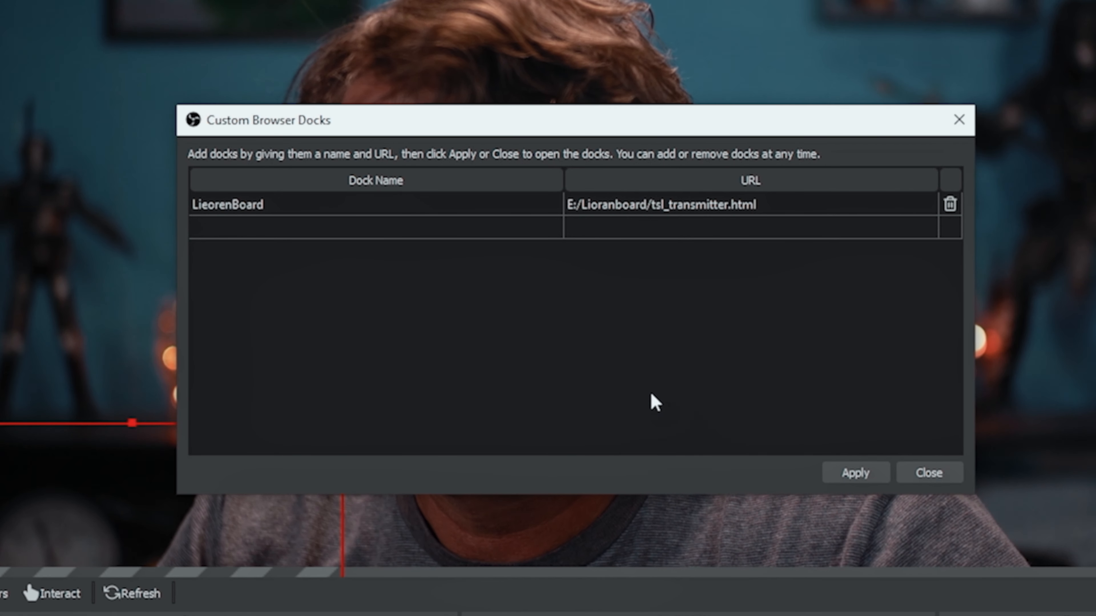
pyautogui.write('chat')
pyautogui.write('localhost:3000/dock')
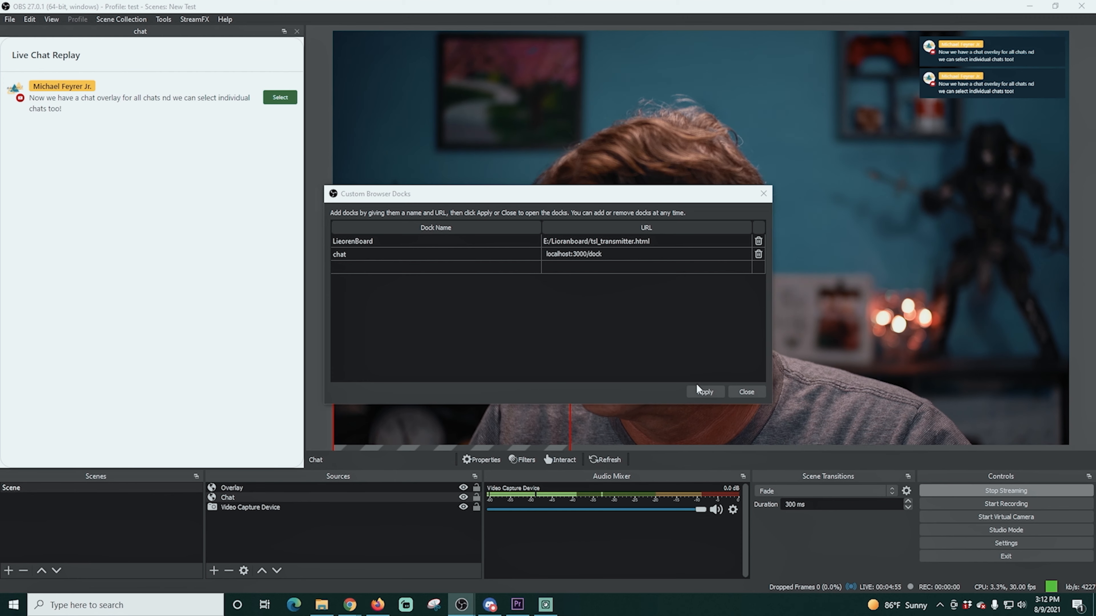
pyautogui.click(280, 97)
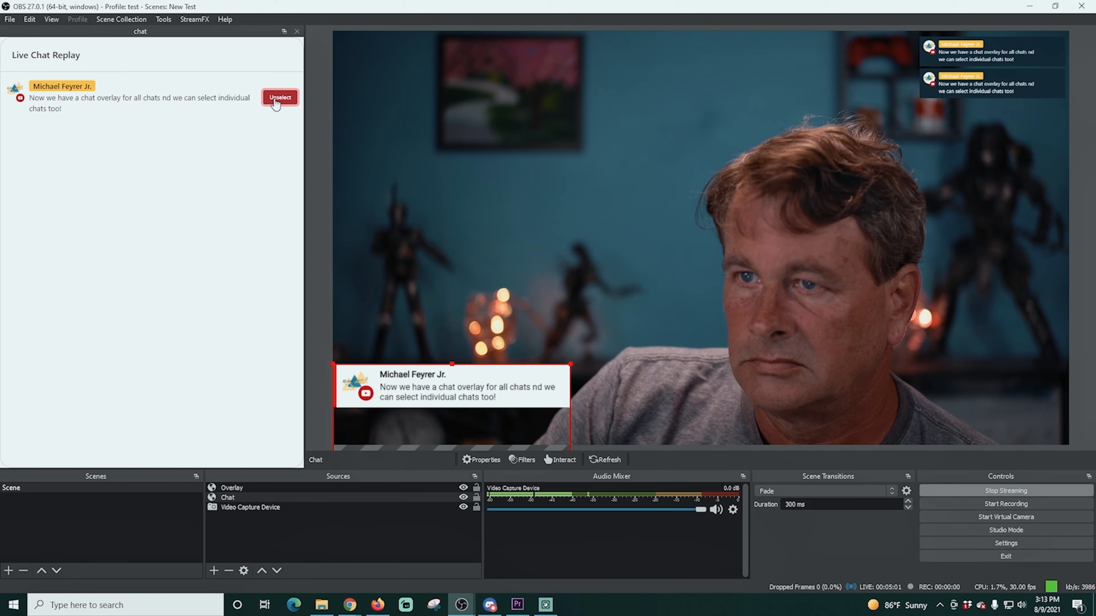
pyautogui.click(279, 97)
pyautogui.write('Anyone who')
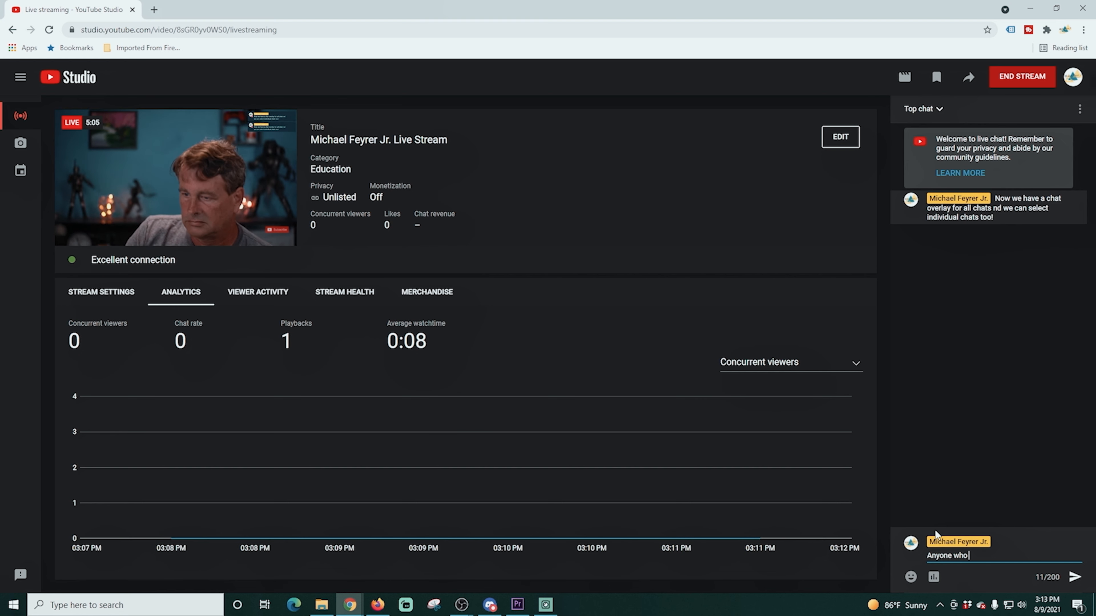
# Step: Send 'Anyone who chats will show up' in the YouTube live chat
pyautogui.write('chats wi')
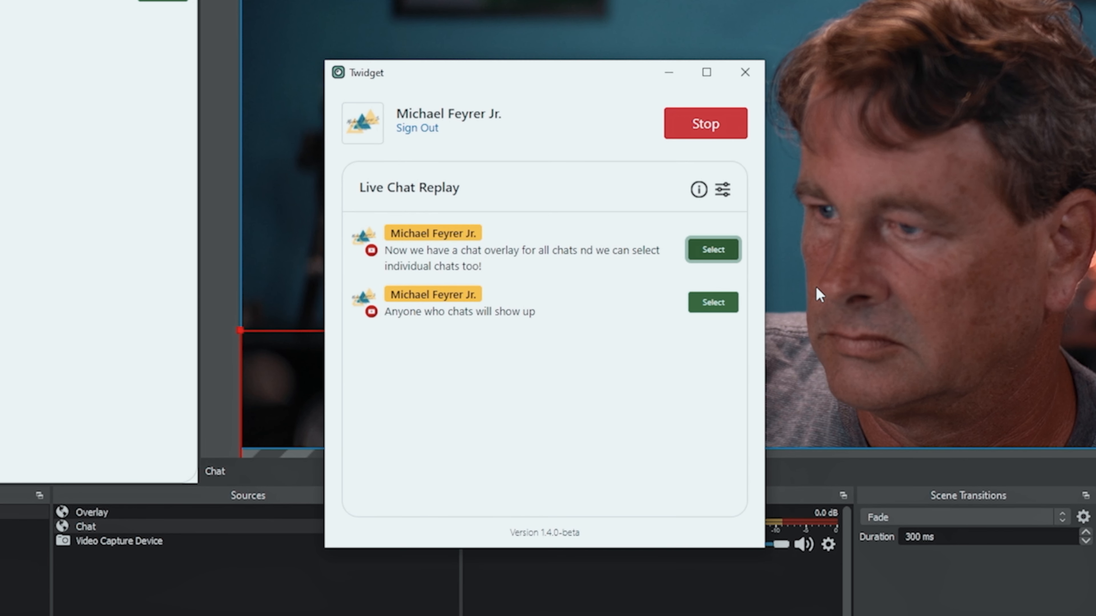
# Step: In Twidget's template settings, change the OBS chat template to Dark
pyautogui.click(722, 190)
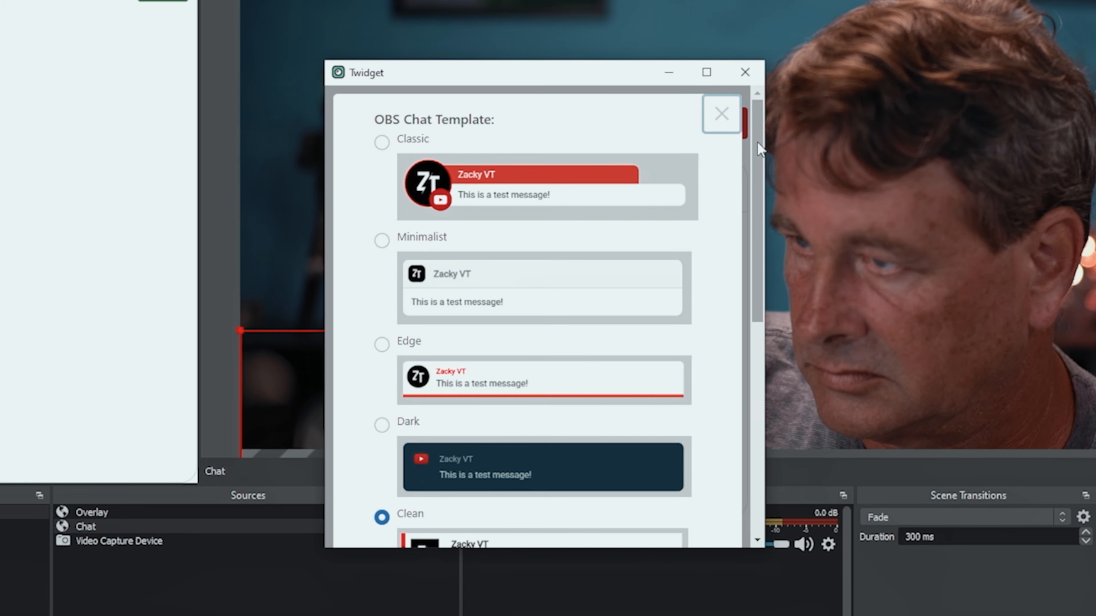
pyautogui.scroll(-3)
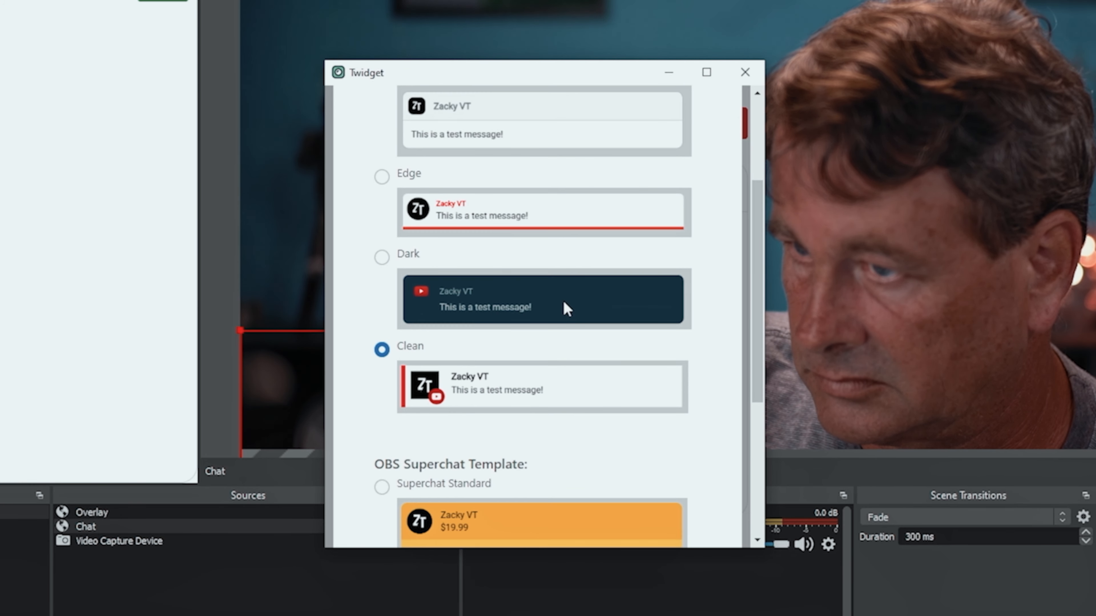
pyautogui.scroll(-3)
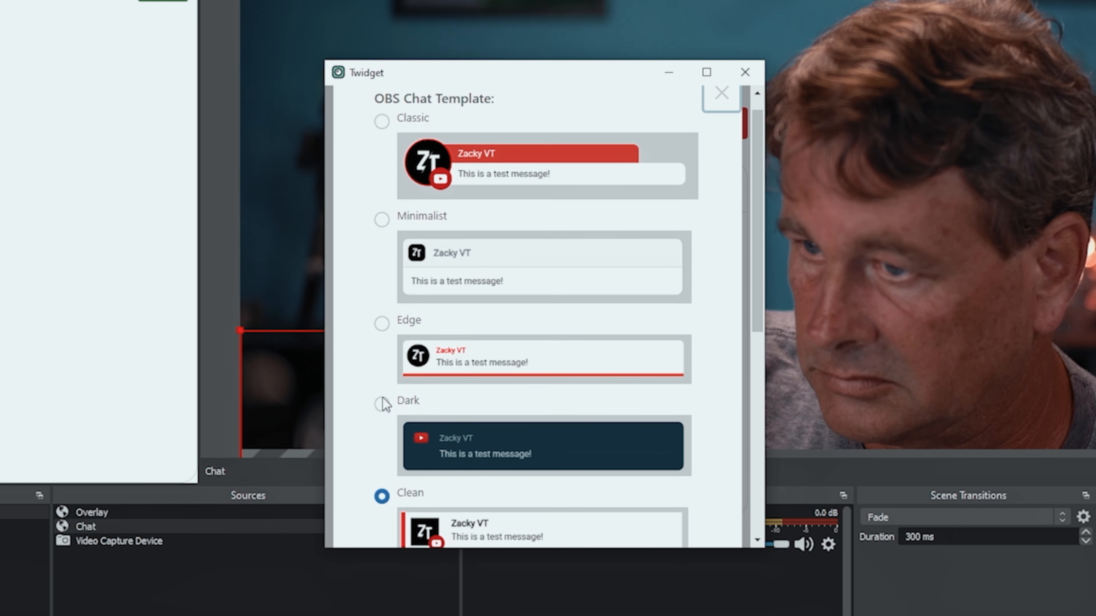
pyautogui.click(383, 405)
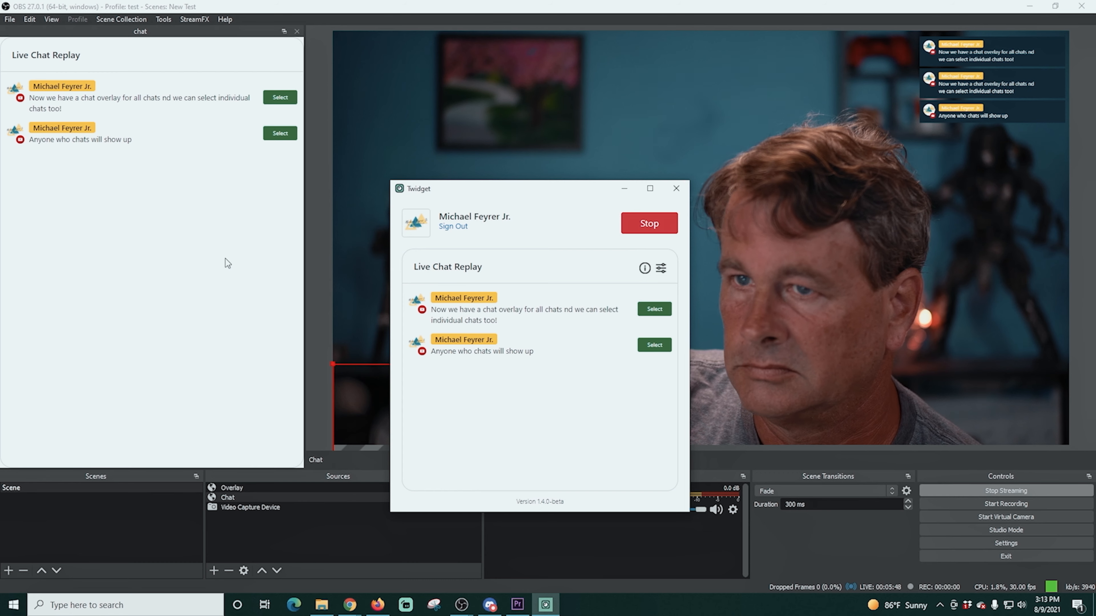
# Step: Choose the Classic OBS chat template in Twidget's settings and close the Twidget window
pyautogui.click(280, 133)
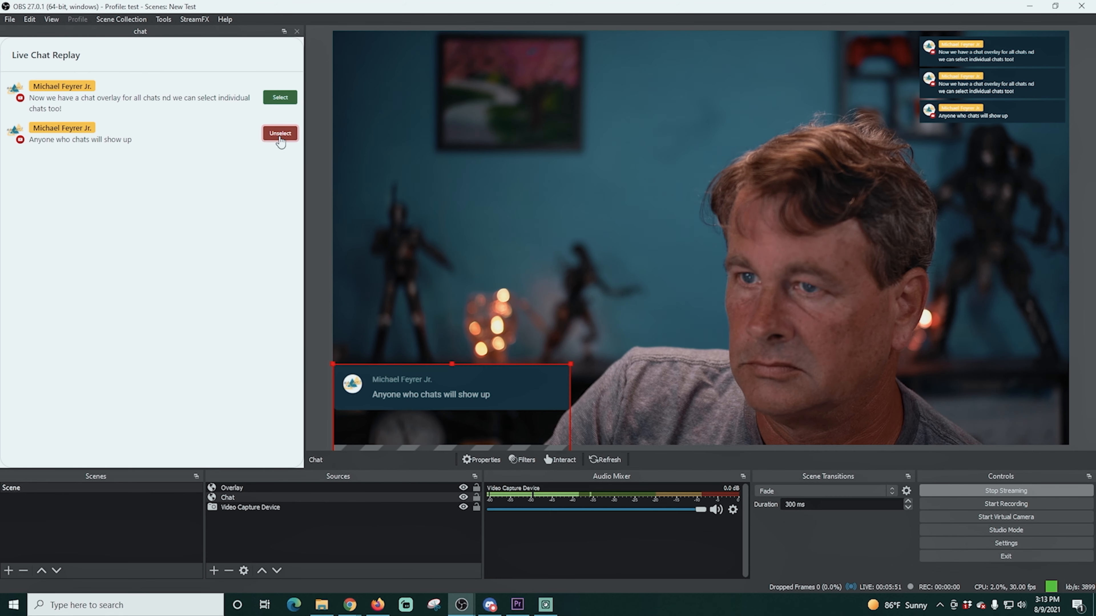
pyautogui.click(279, 133)
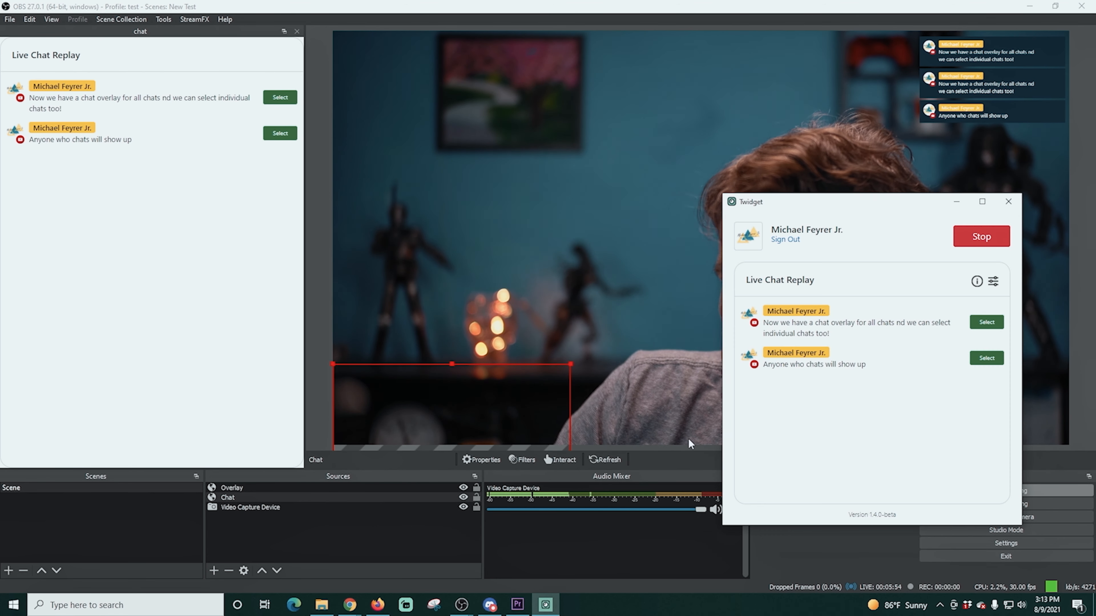
pyautogui.click(993, 282)
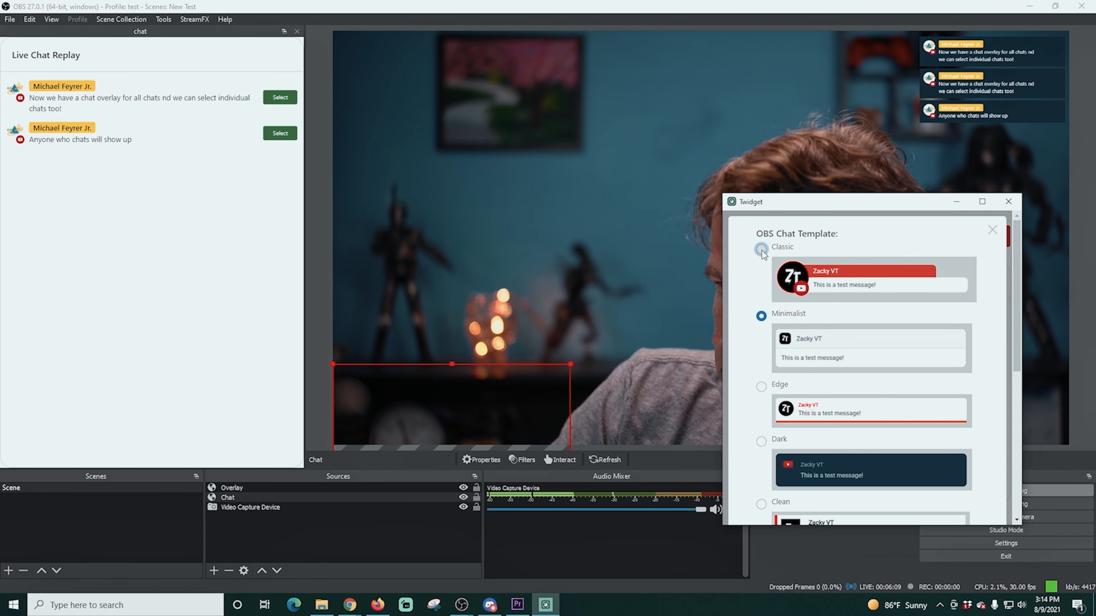
pyautogui.click(279, 133)
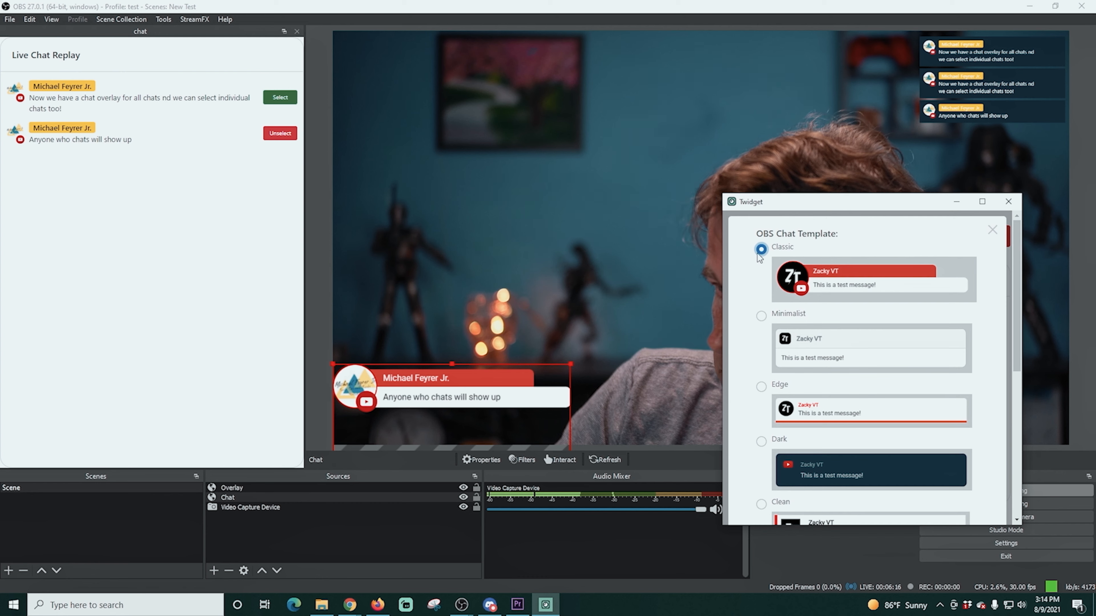
pyautogui.click(760, 387)
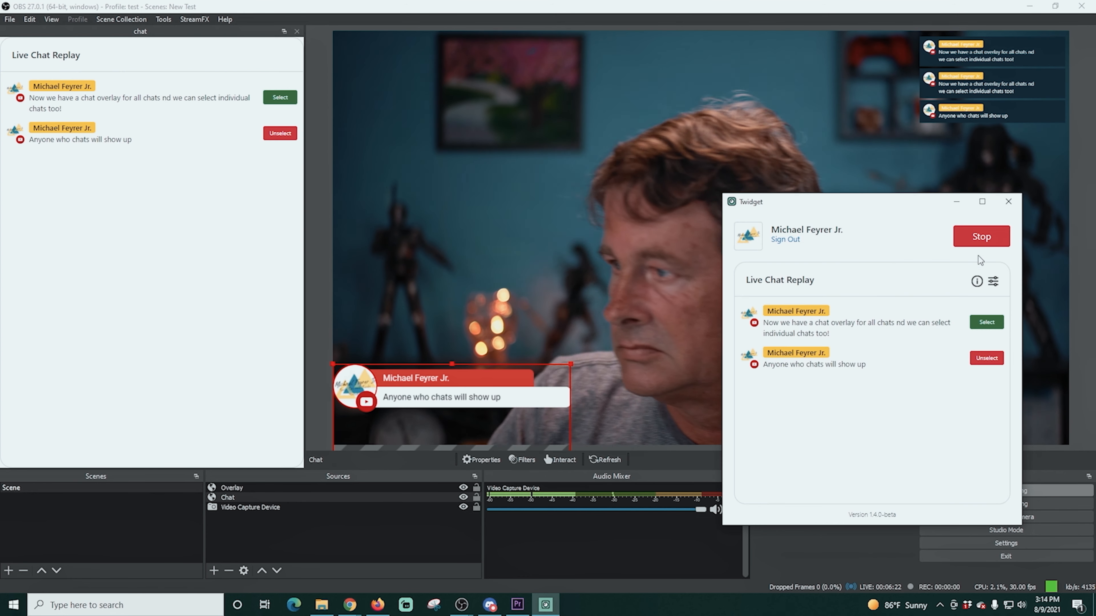
pyautogui.moveTo(1008, 202)
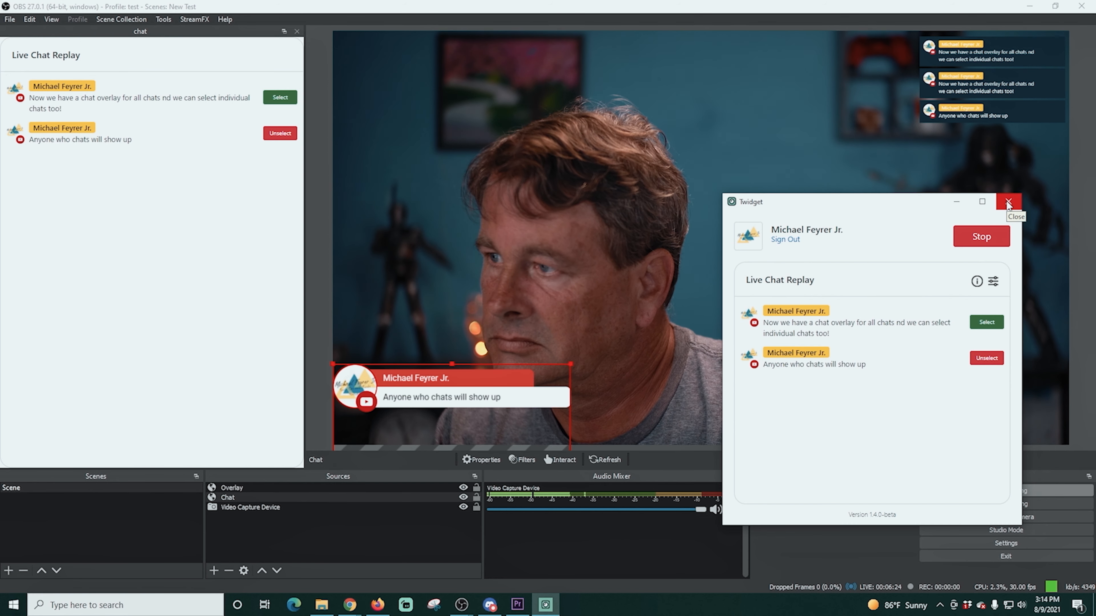
pyautogui.click(1008, 202)
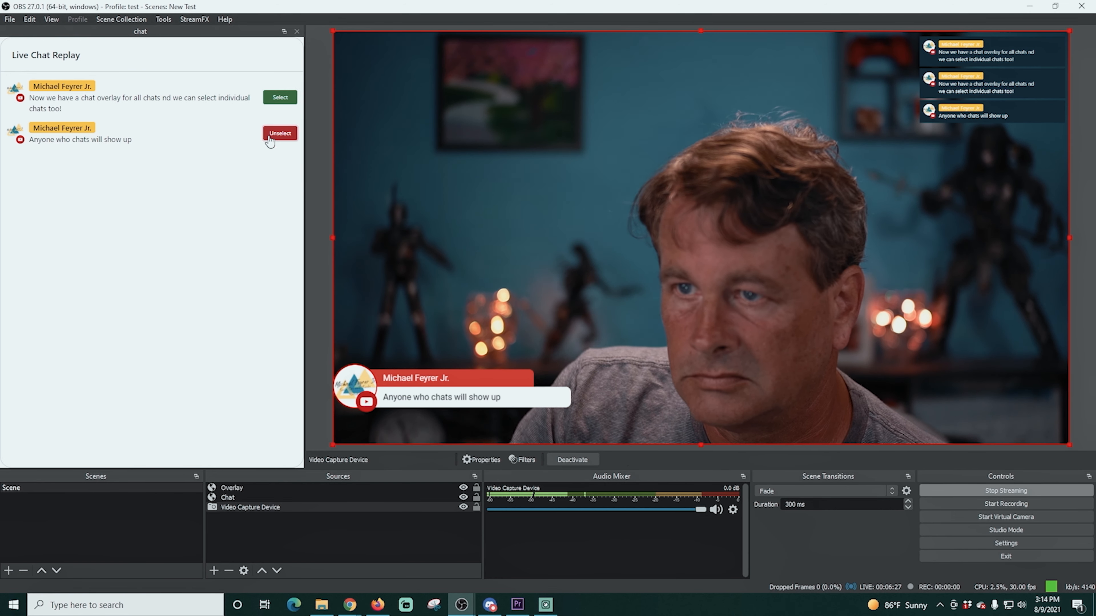
# Step: Swap the featured message from the second chat message to the first announcement
pyautogui.click(279, 133)
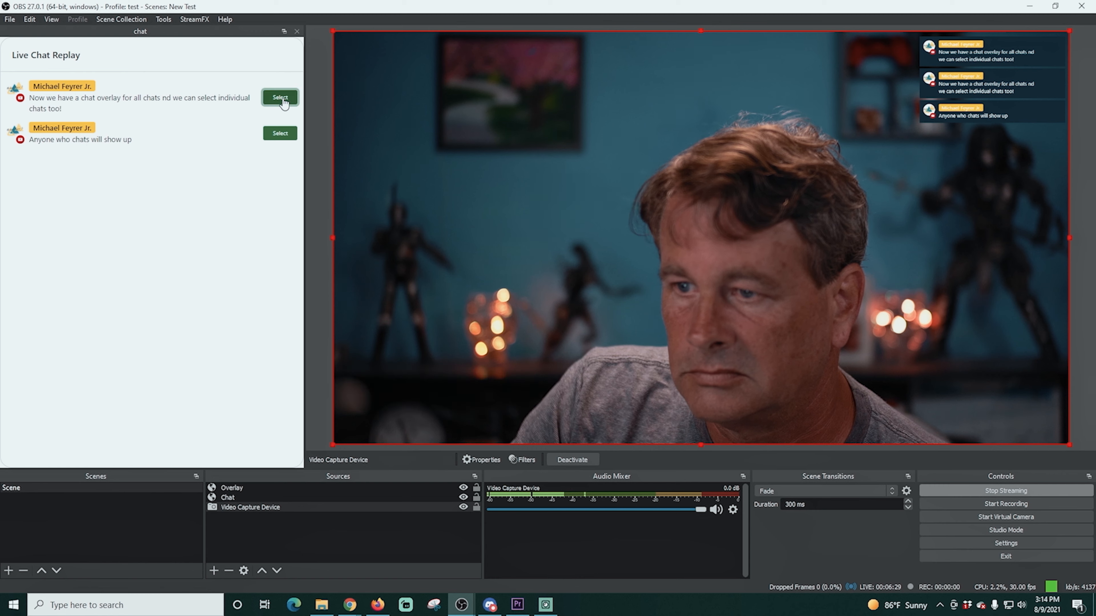
pyautogui.click(280, 97)
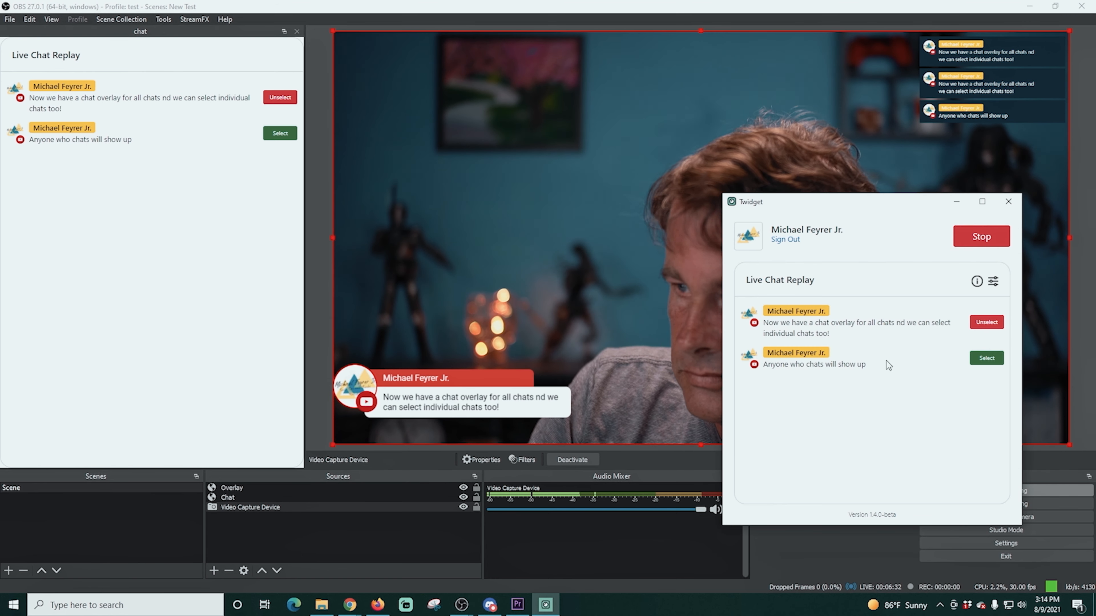
pyautogui.scroll(-3)
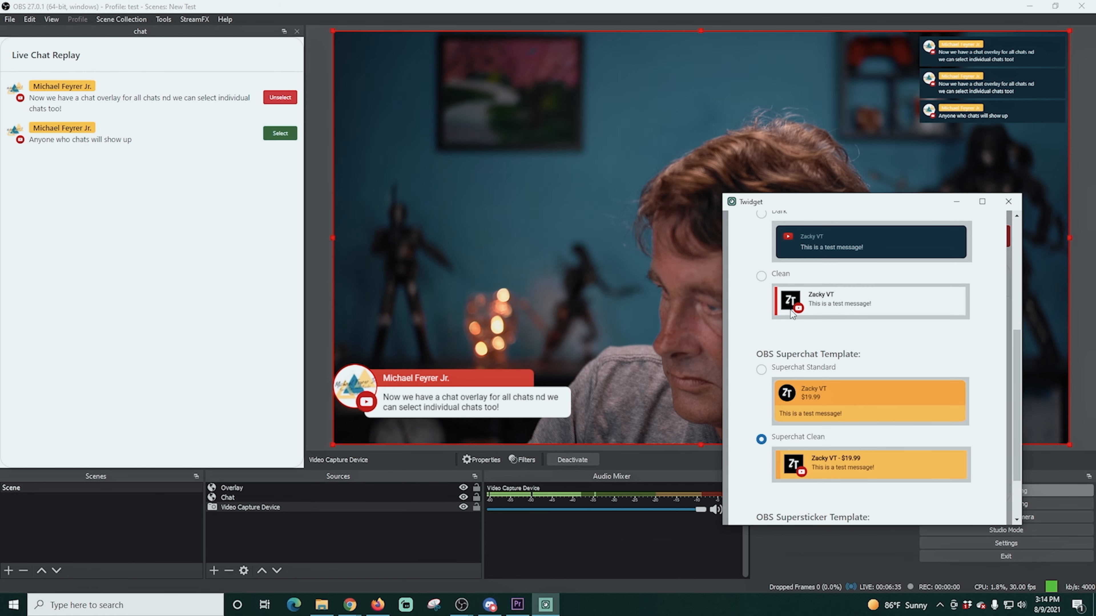
pyautogui.click(760, 276)
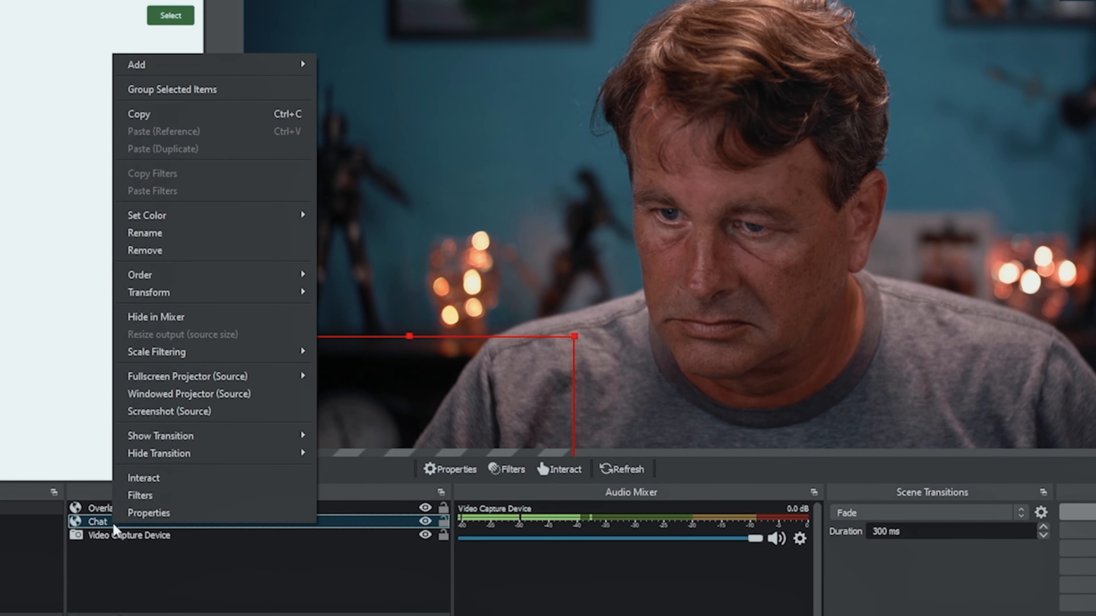
# Step: Replace the Chat source's custom CSS with the animation CSS and apply it
pyautogui.click(148, 513)
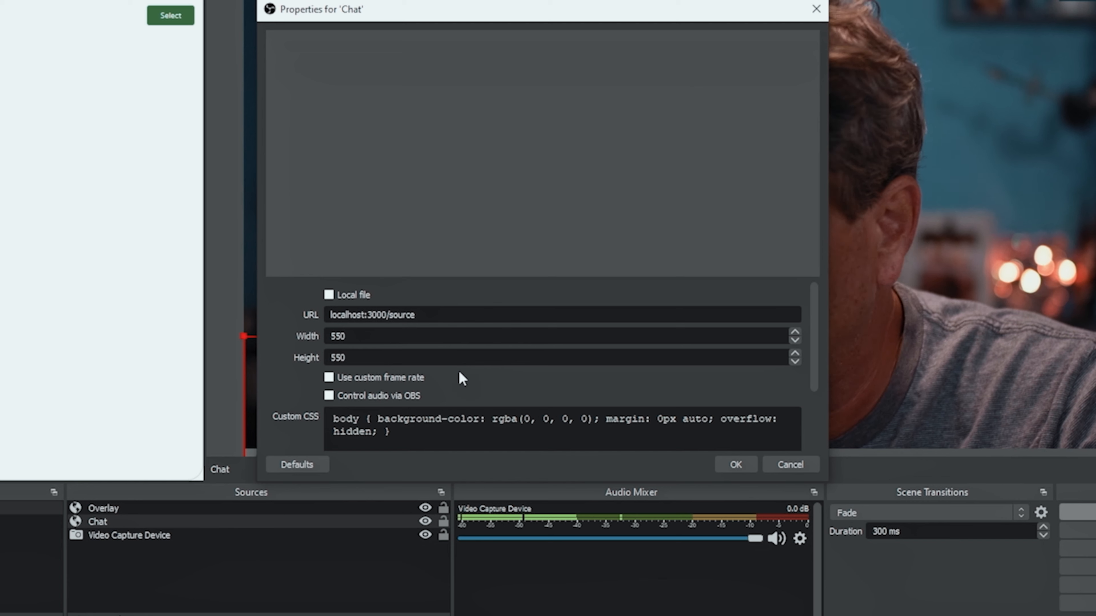
pyautogui.tripleClick(552, 424)
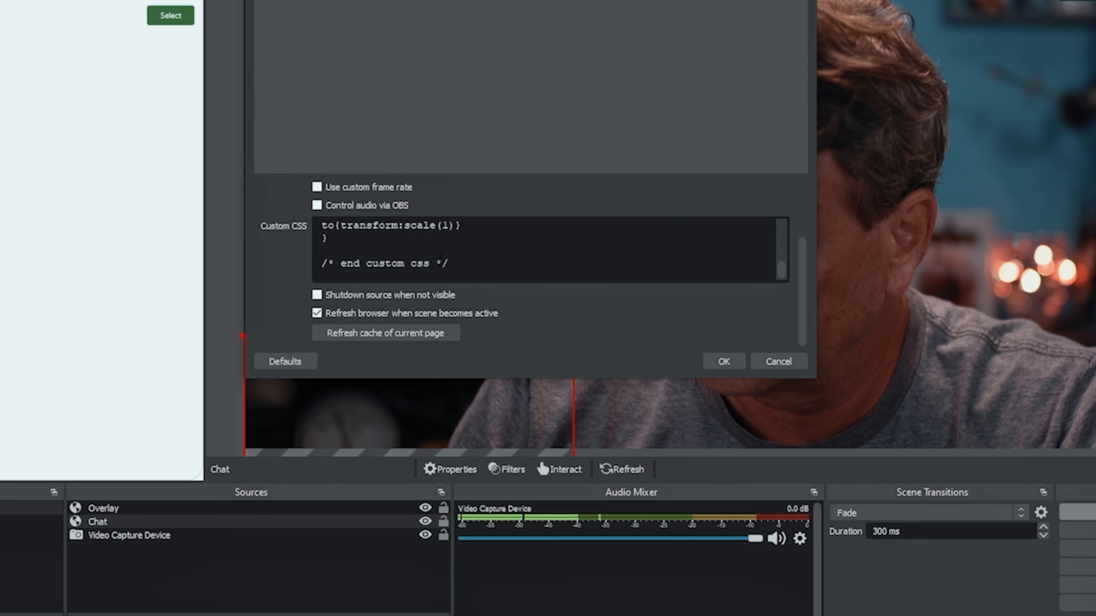
pyautogui.click(723, 362)
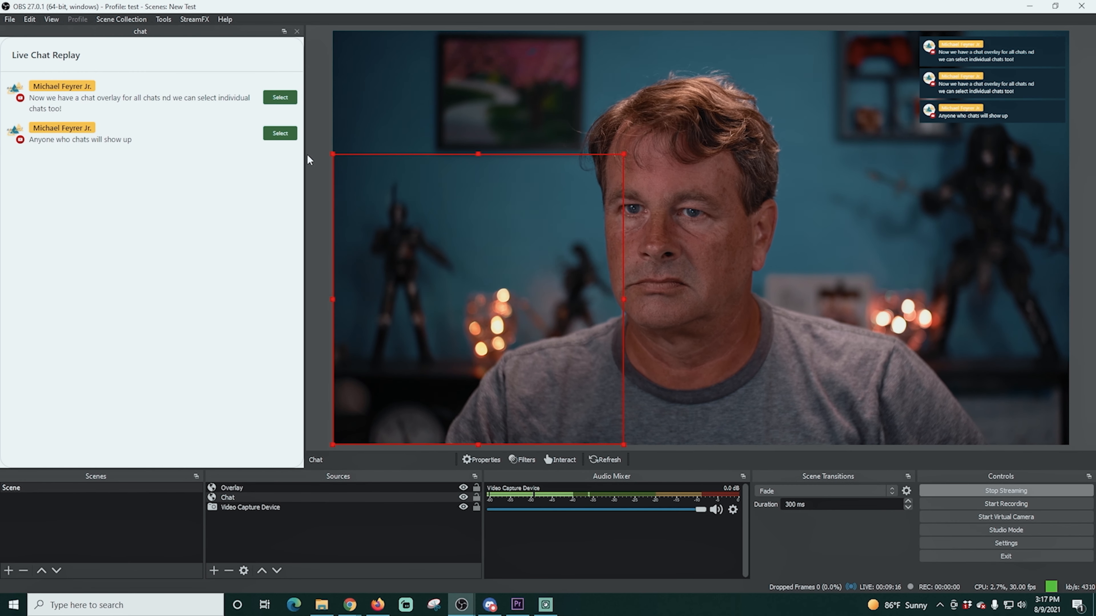
# Step: Test the animated chat box by selecting and unselecting the first and second messages
pyautogui.click(279, 134)
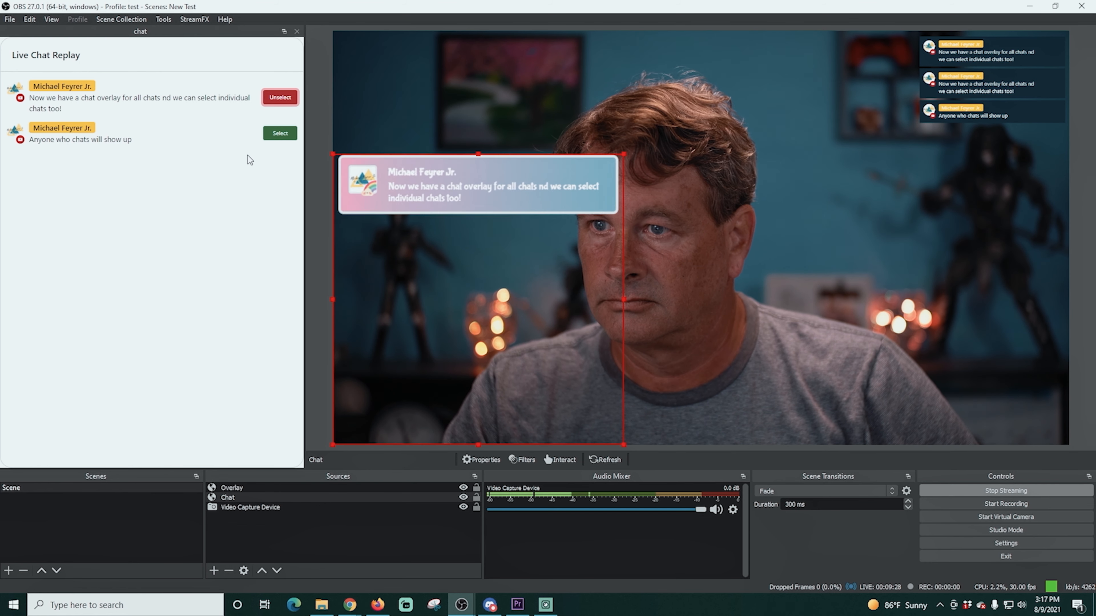
pyautogui.click(280, 133)
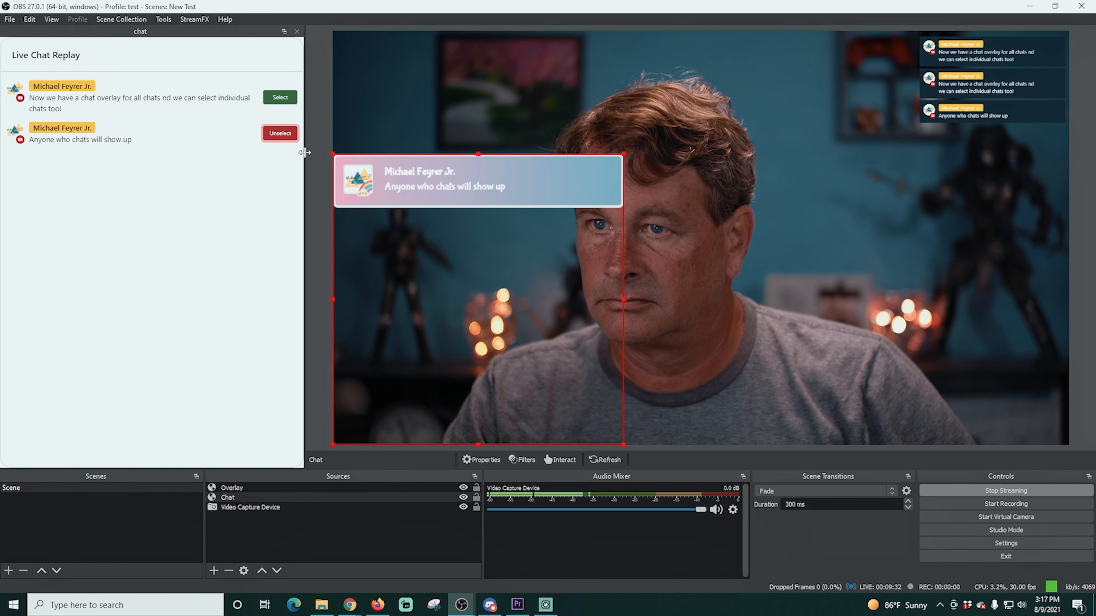
pyautogui.click(280, 133)
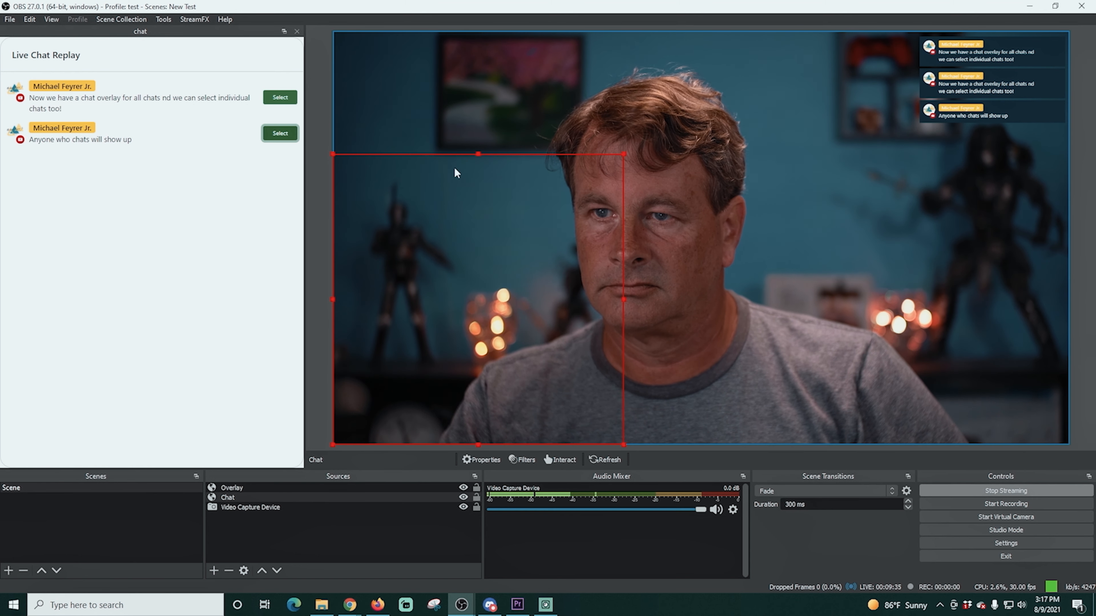
pyautogui.click(280, 134)
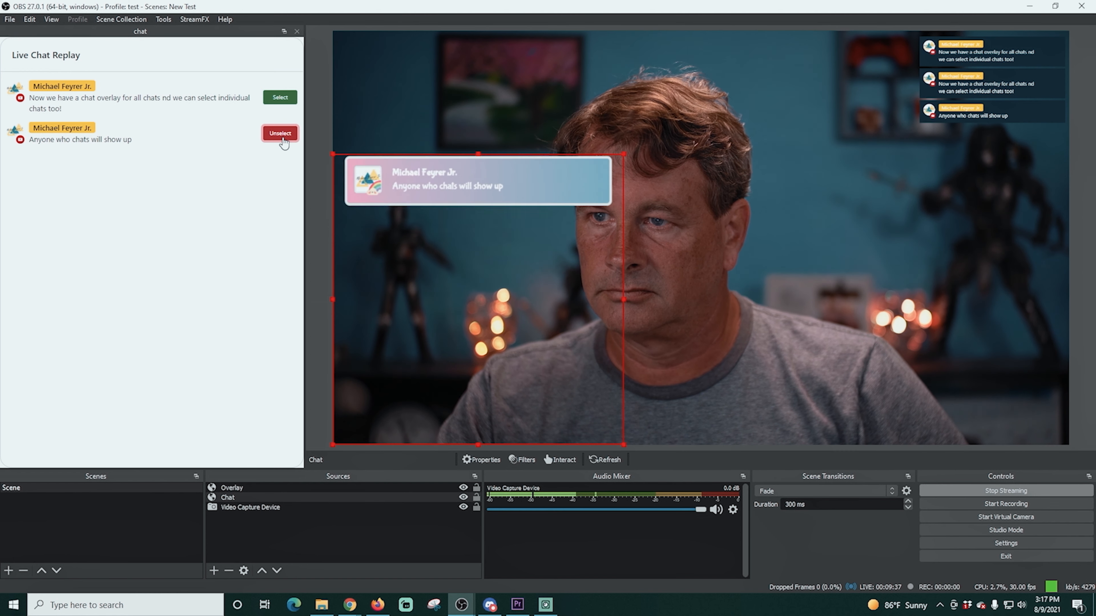
pyautogui.click(280, 133)
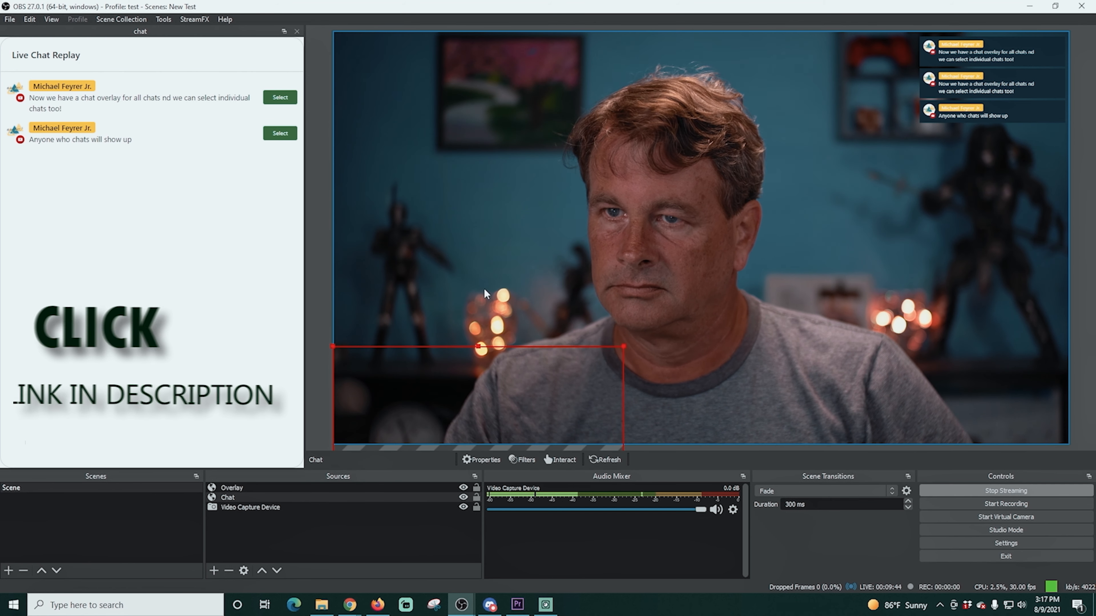
pyautogui.click(279, 133)
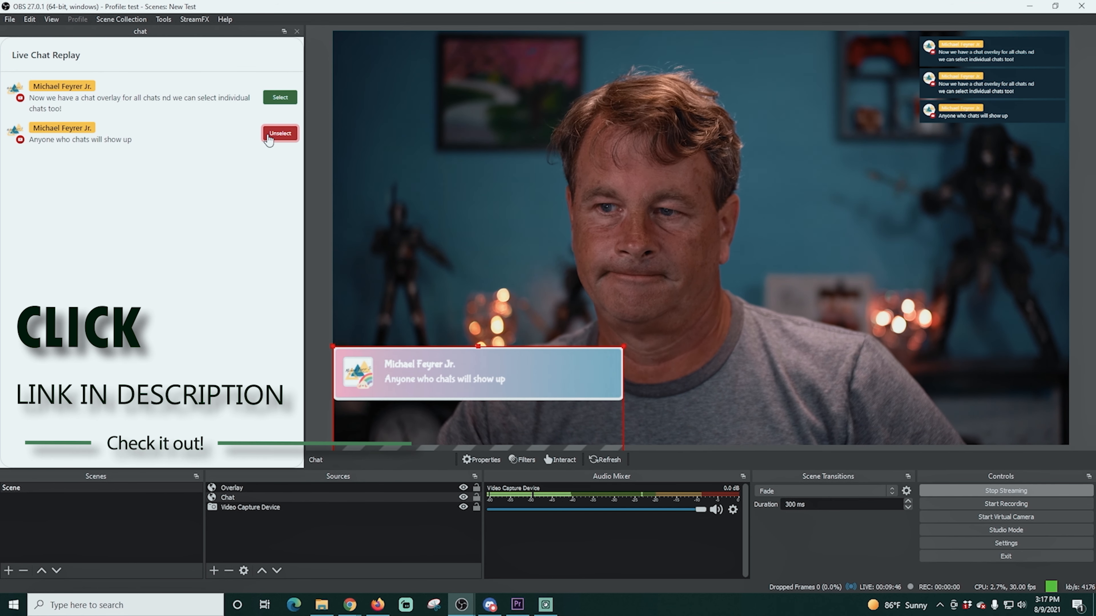
pyautogui.click(280, 133)
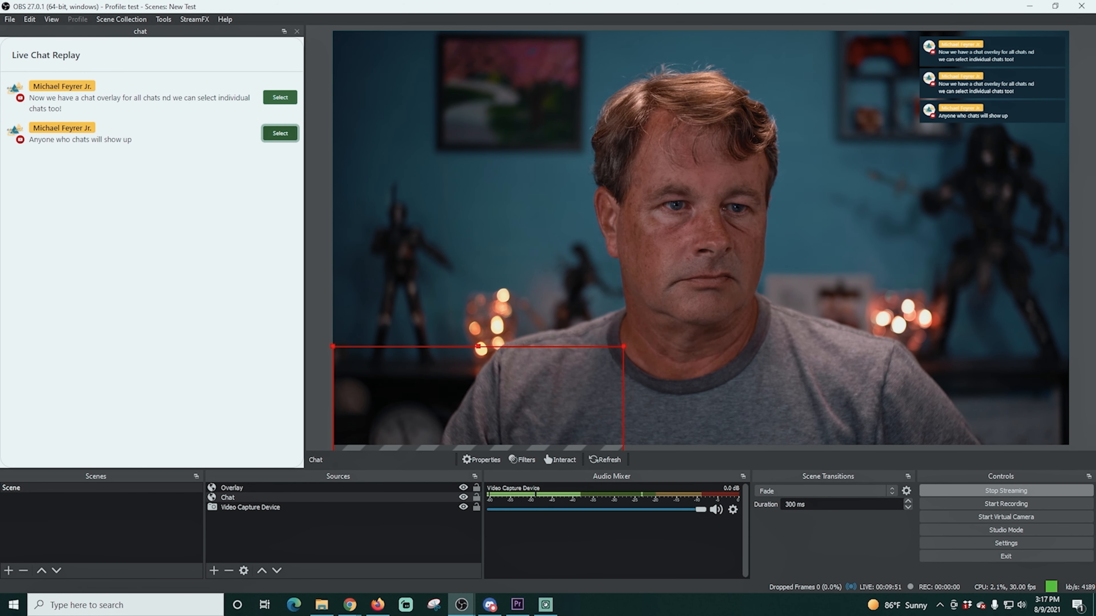
# Step: Bring up the Overlay source's properties with its custom CSS
pyautogui.click(231, 488)
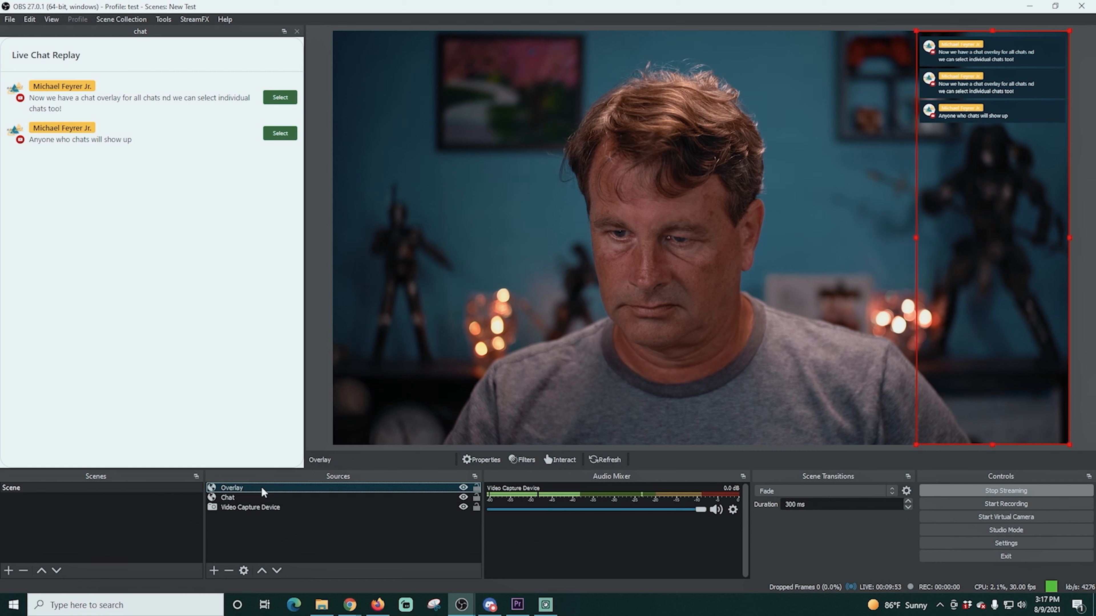
pyautogui.click(483, 459)
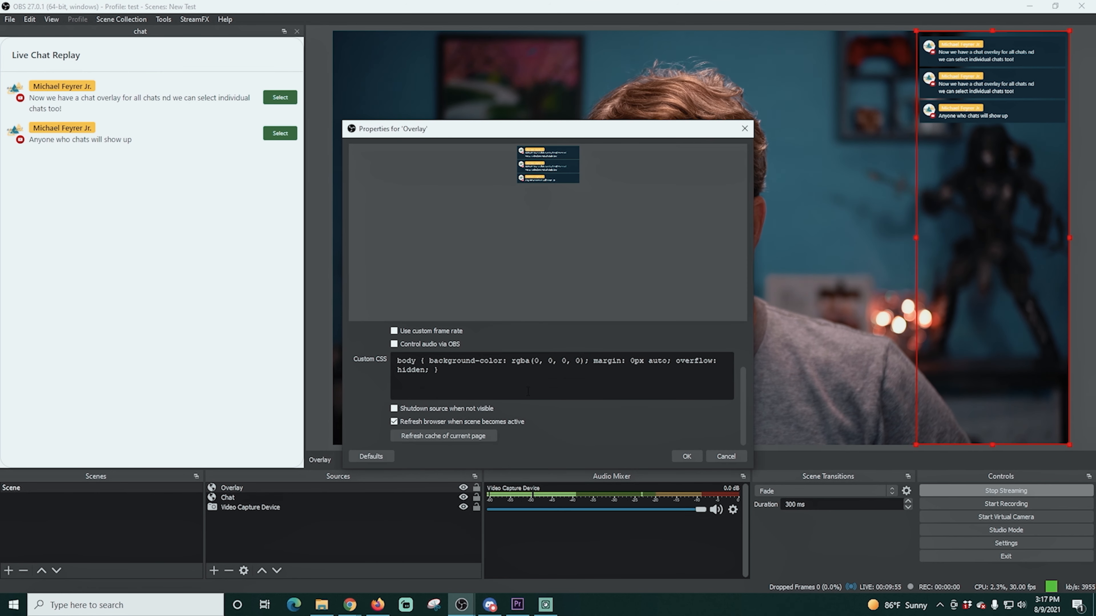